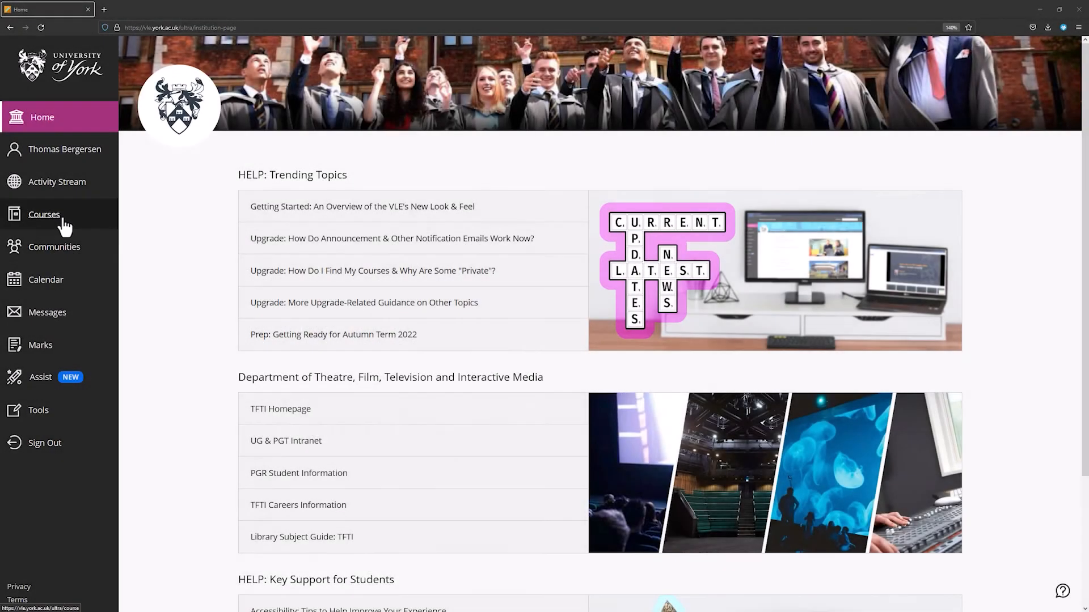
# - Go to The Soundtrack 2021/22 course's Soundtrack discussion forum and start a new thread
pyautogui.click(43, 214)
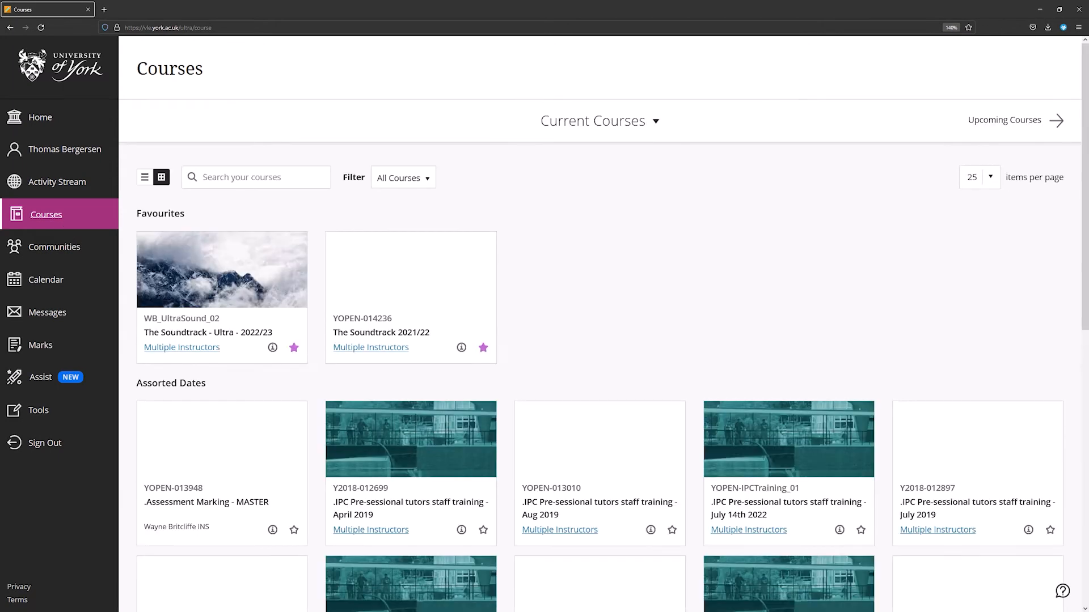
pyautogui.click(380, 332)
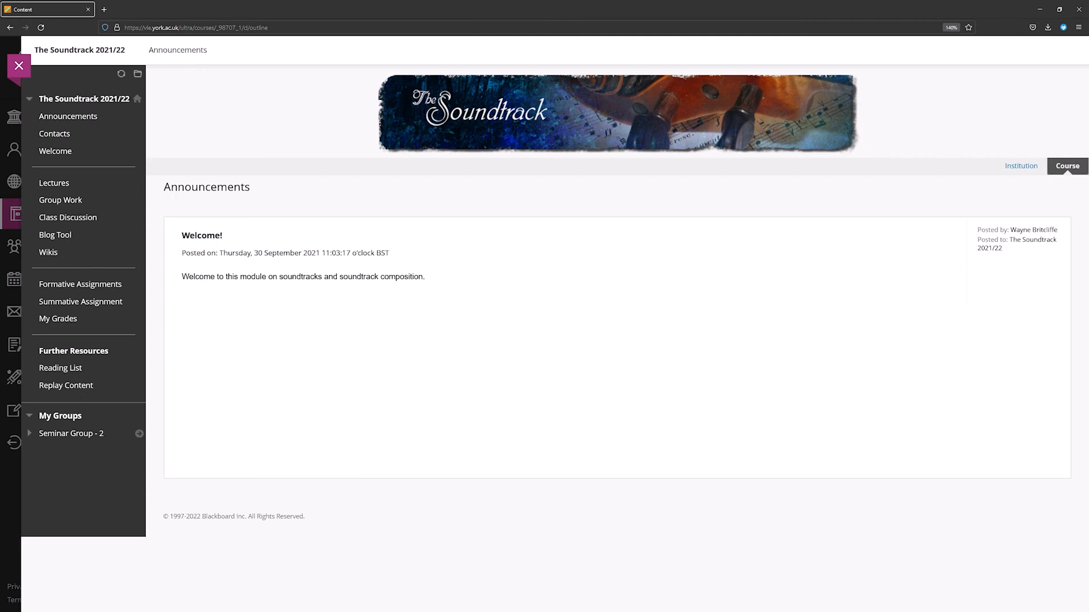
pyautogui.click(68, 217)
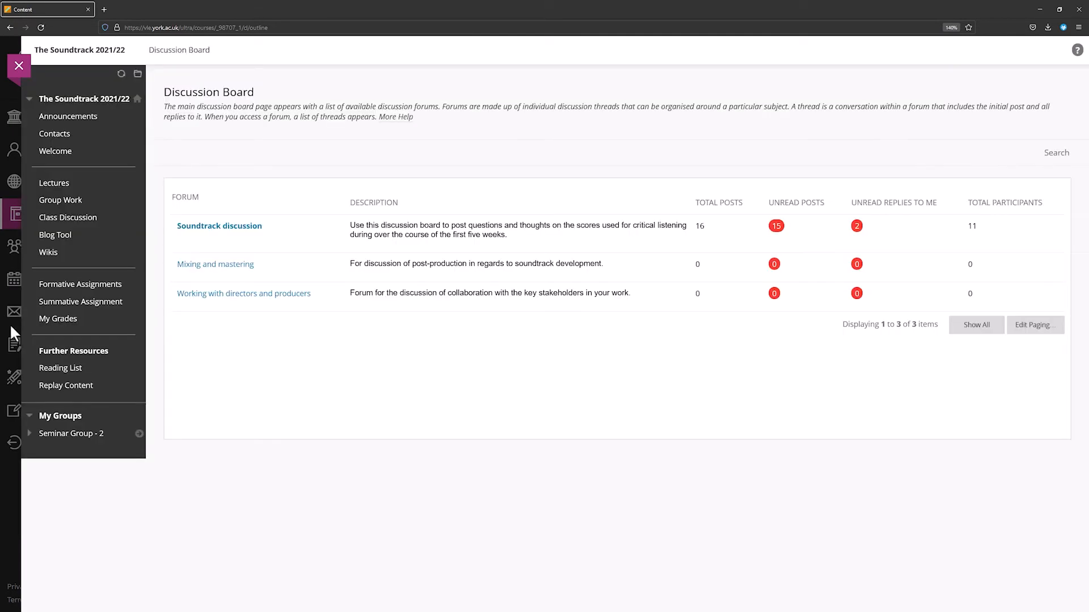
pyautogui.click(220, 225)
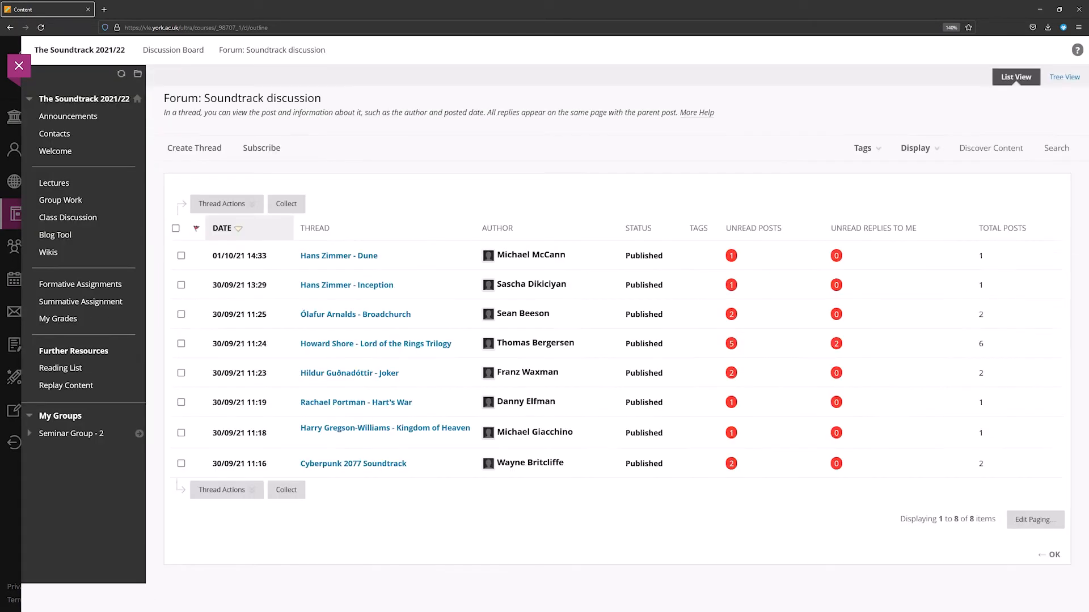
pyautogui.click(194, 147)
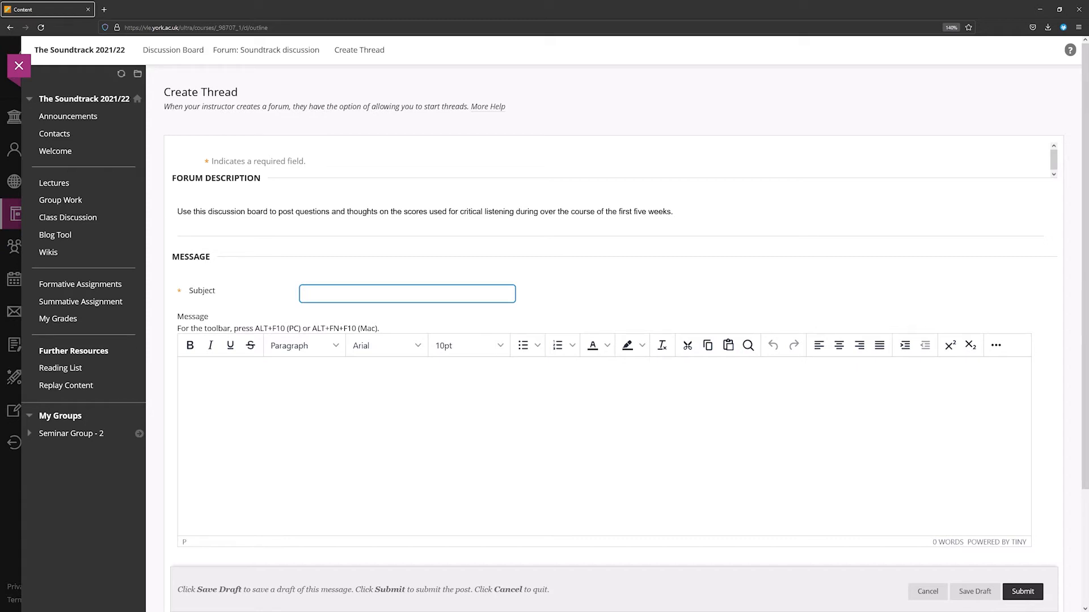
pyautogui.moveTo(936, 423)
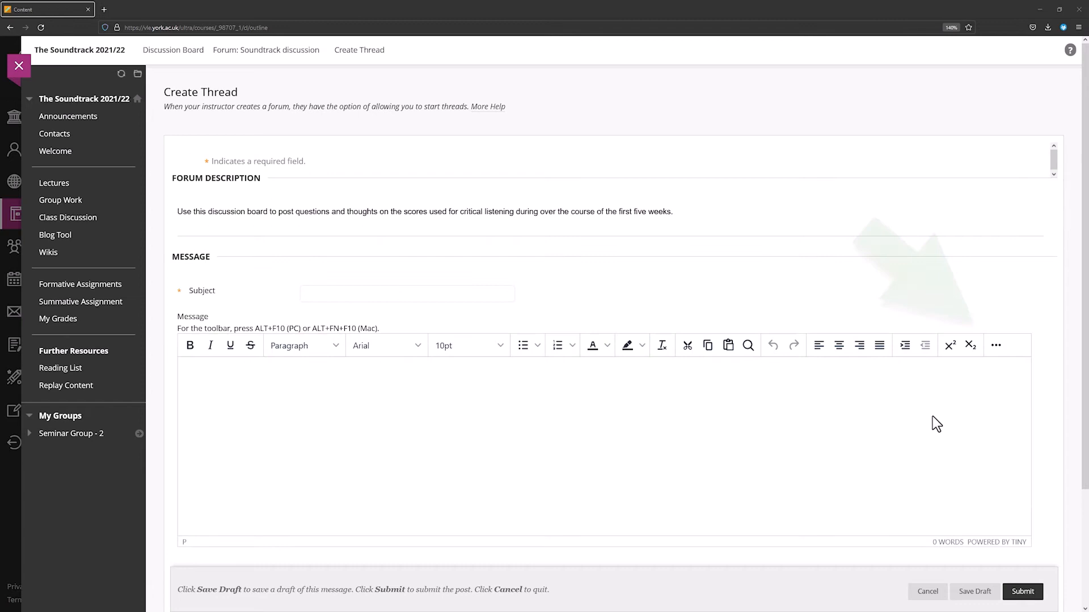
# - Expand the editor toolbar and enter subject 'My Forum Post' with placeholder Latin message text
pyautogui.click(995, 345)
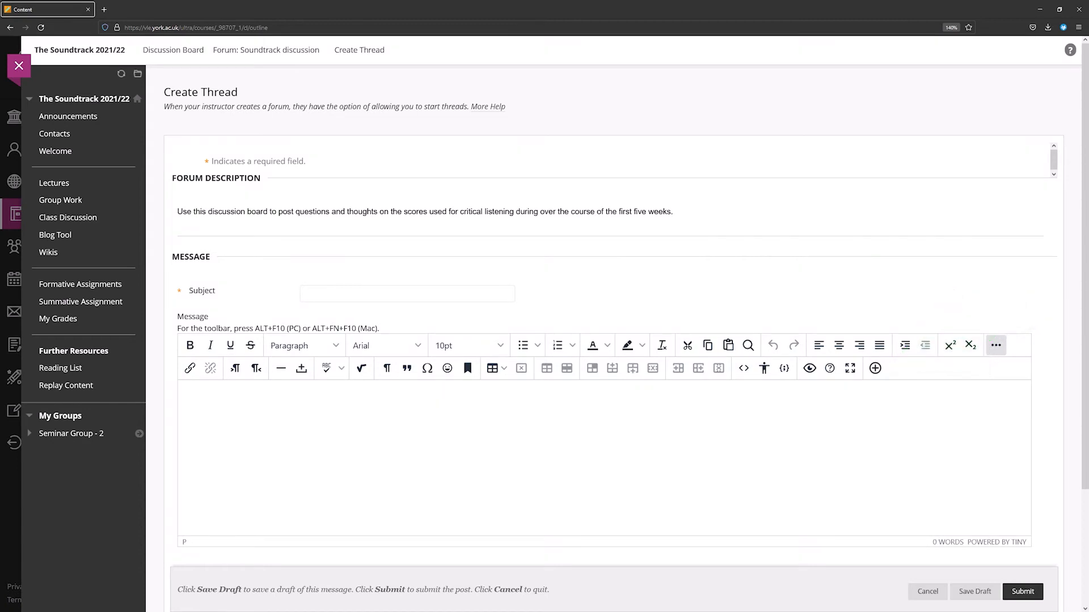
pyautogui.write('My Forum Post')
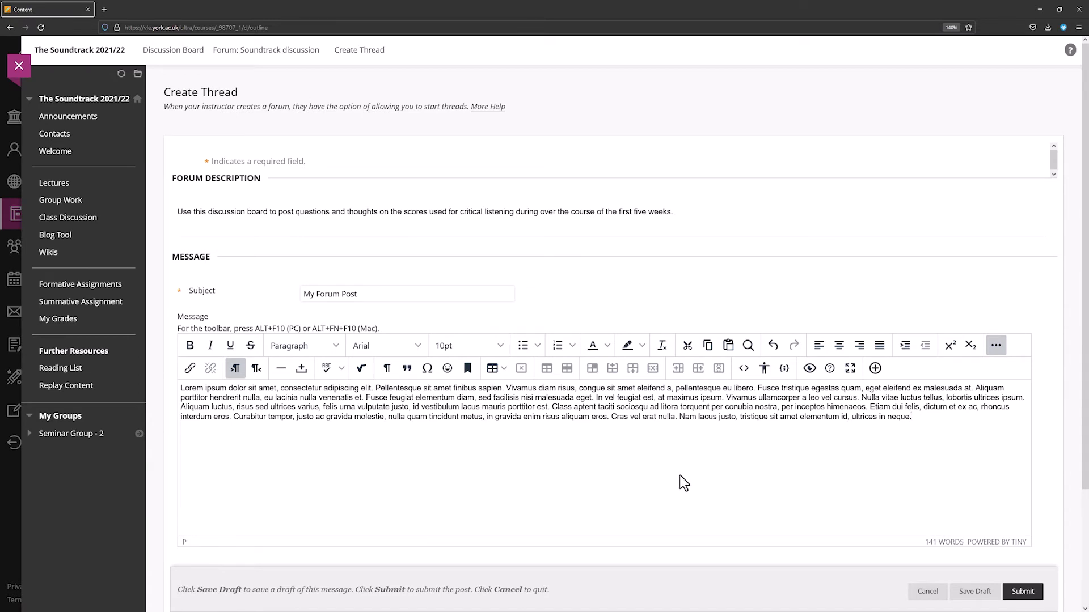
pyautogui.click(762, 388)
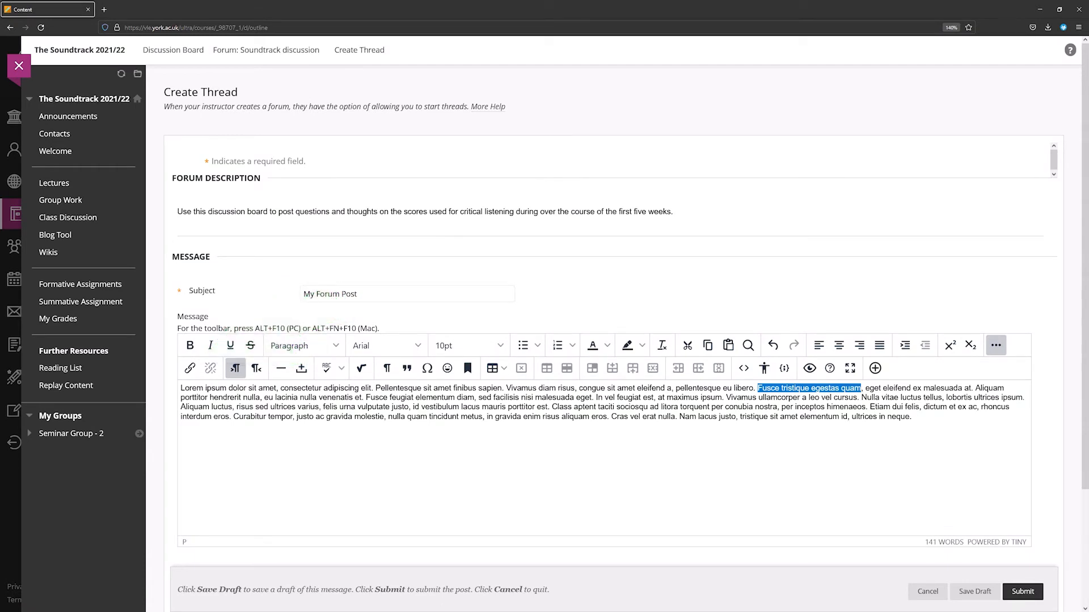
pyautogui.click(189, 368)
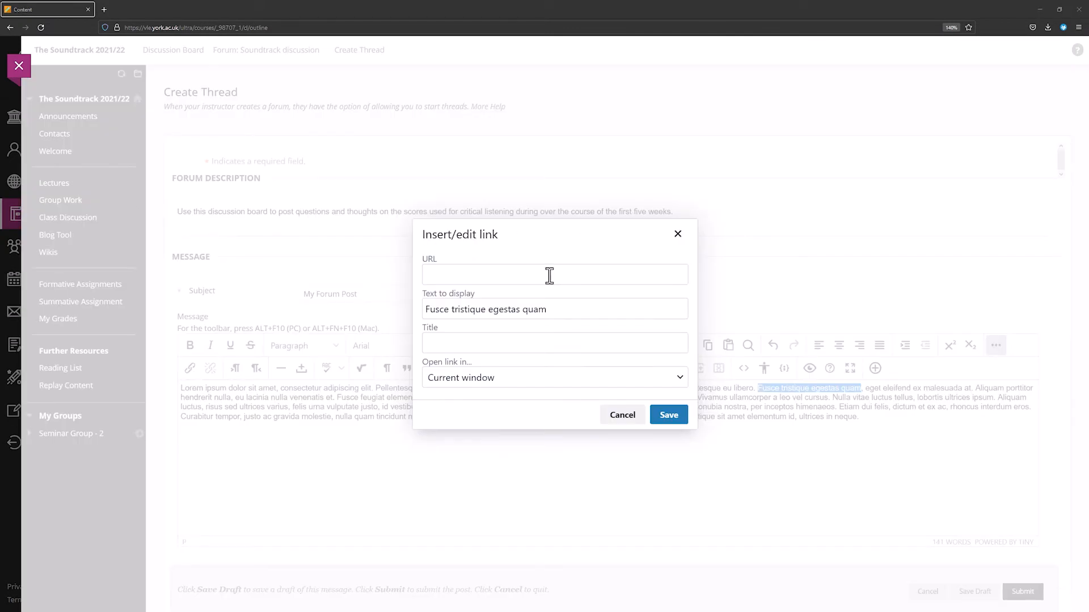
pyautogui.write('https://www.imdb.com/name/nm0001877/')
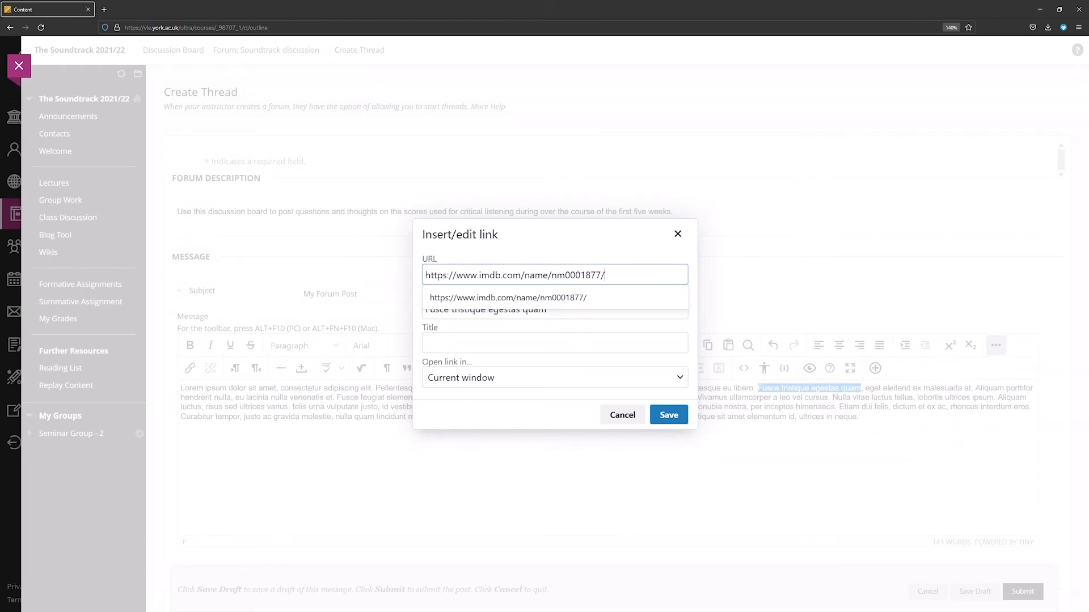
pyautogui.click(680, 377)
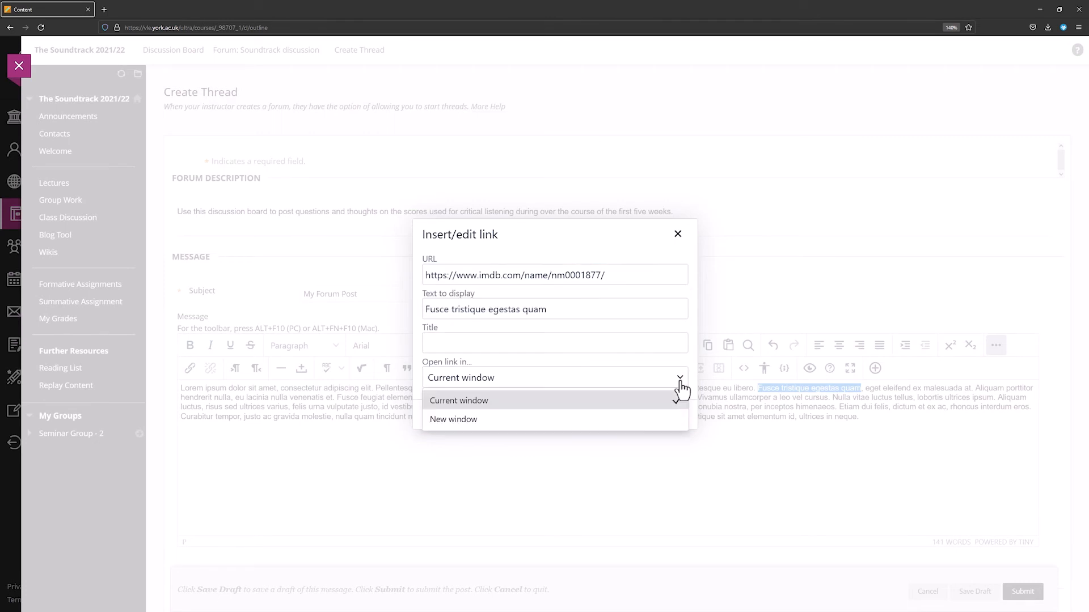
pyautogui.click(452, 419)
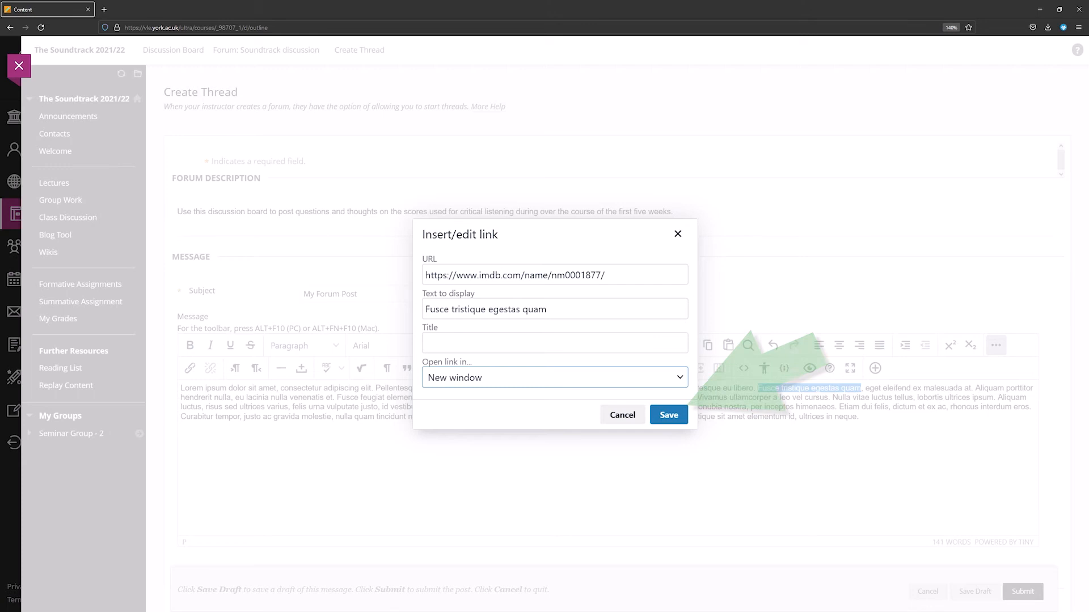
pyautogui.moveTo(668, 415)
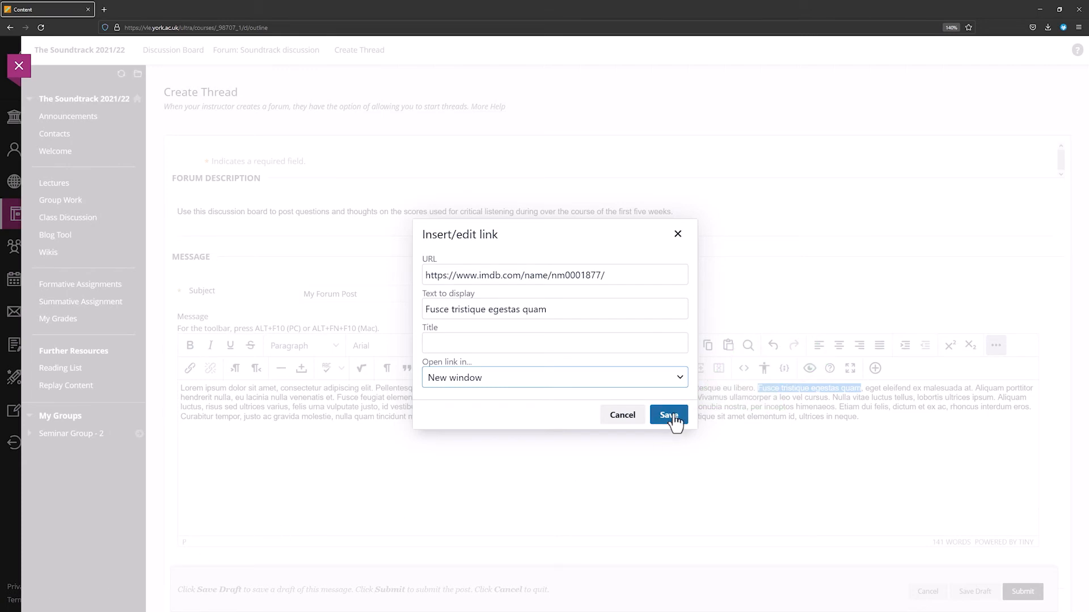
# - Save the link, submit My Forum Post, and view the posted thread
pyautogui.click(667, 414)
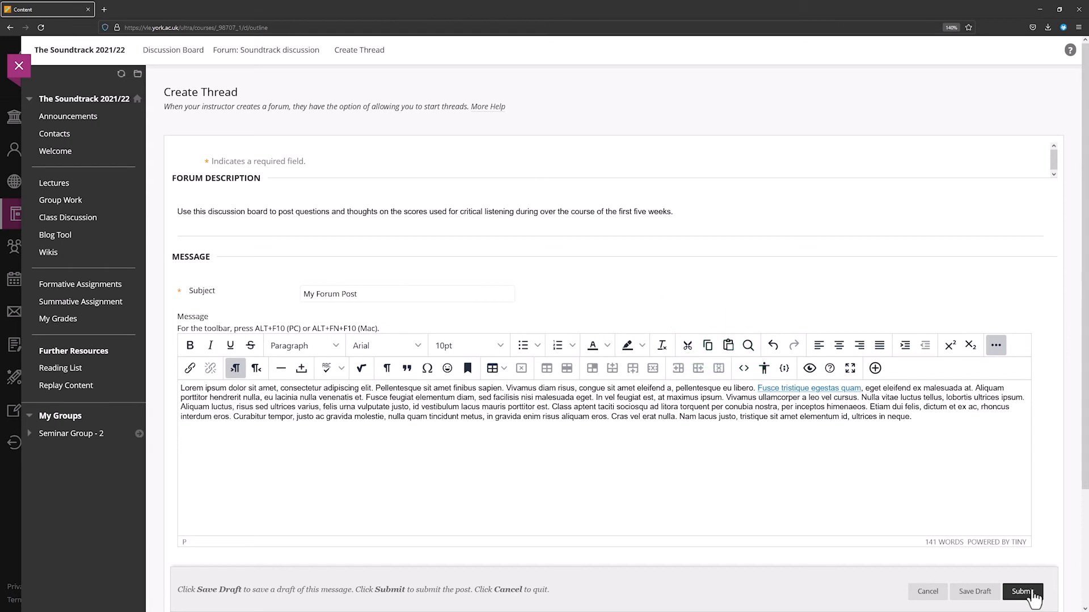
pyautogui.click(1021, 592)
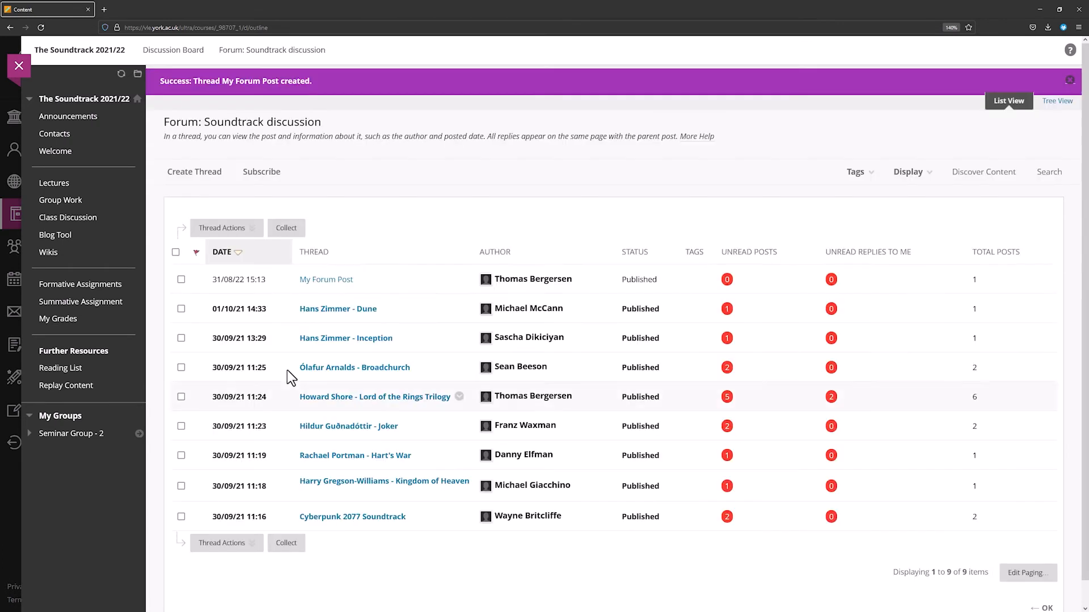
pyautogui.click(325, 279)
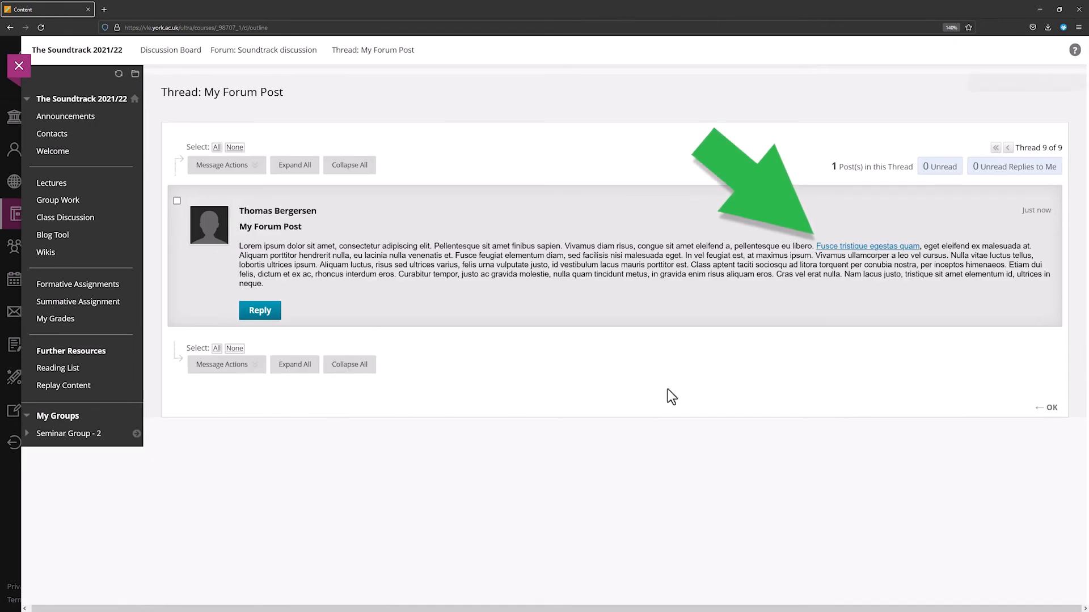
pyautogui.click(200, 9)
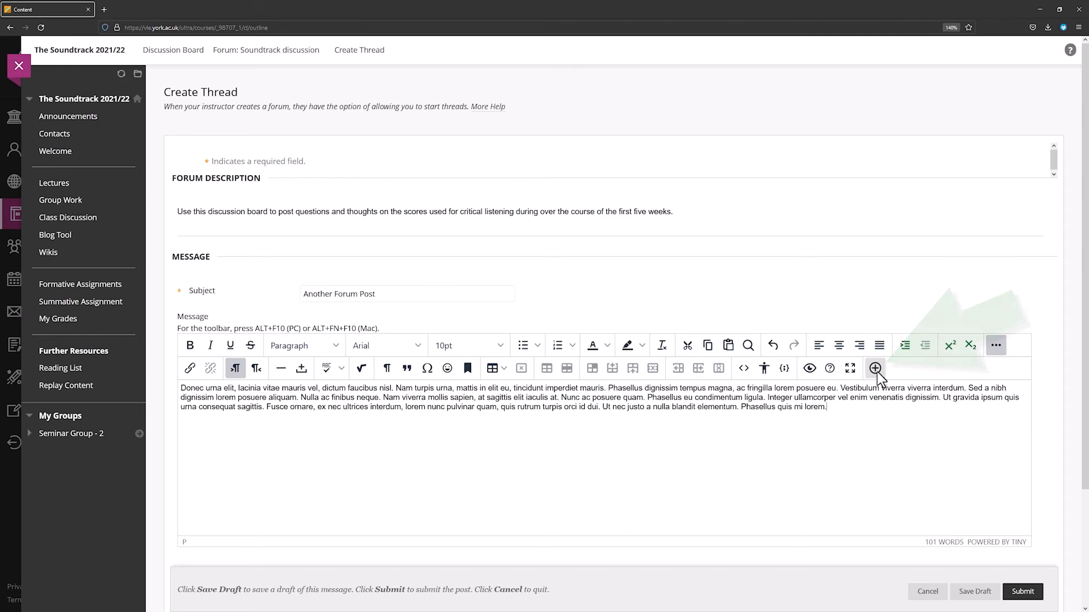
# - Attach the local file DuneTrackAnalysis.docx beneath the Another Forum Post message
pyautogui.click(875, 368)
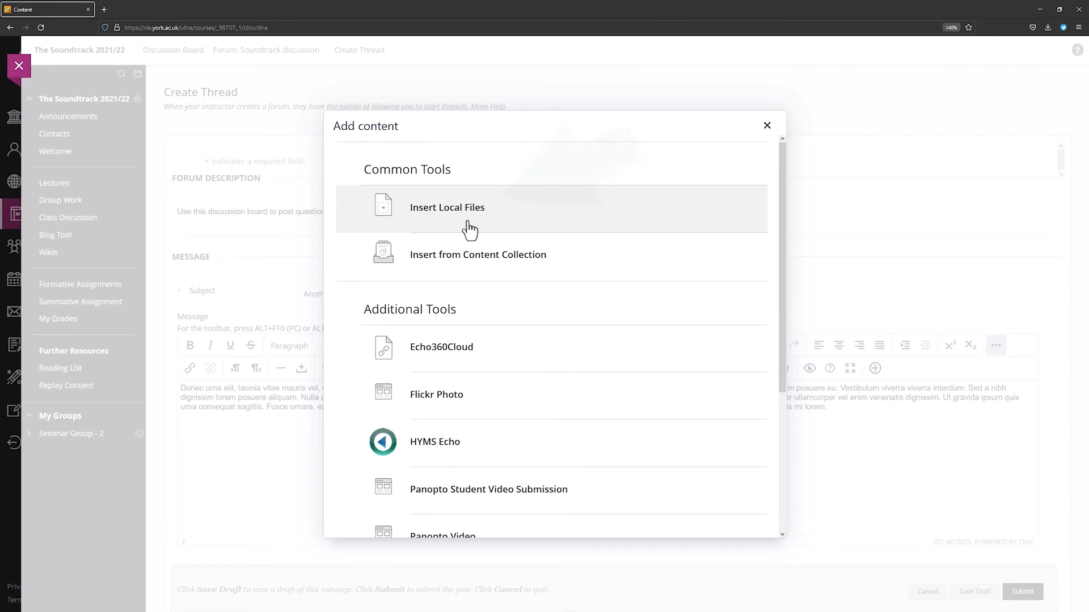
pyautogui.click(447, 207)
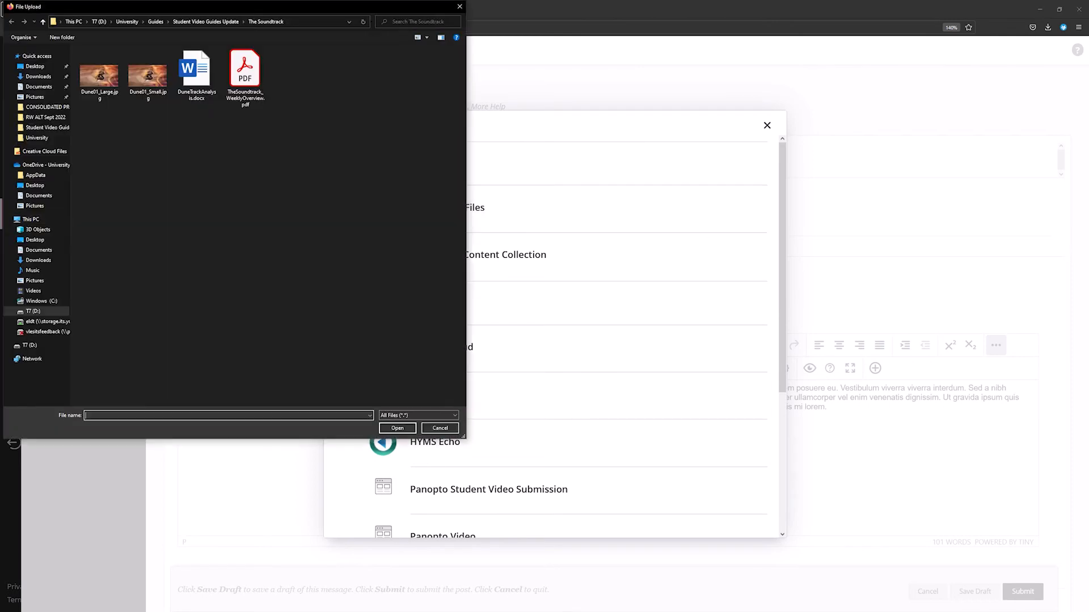
pyautogui.click(197, 69)
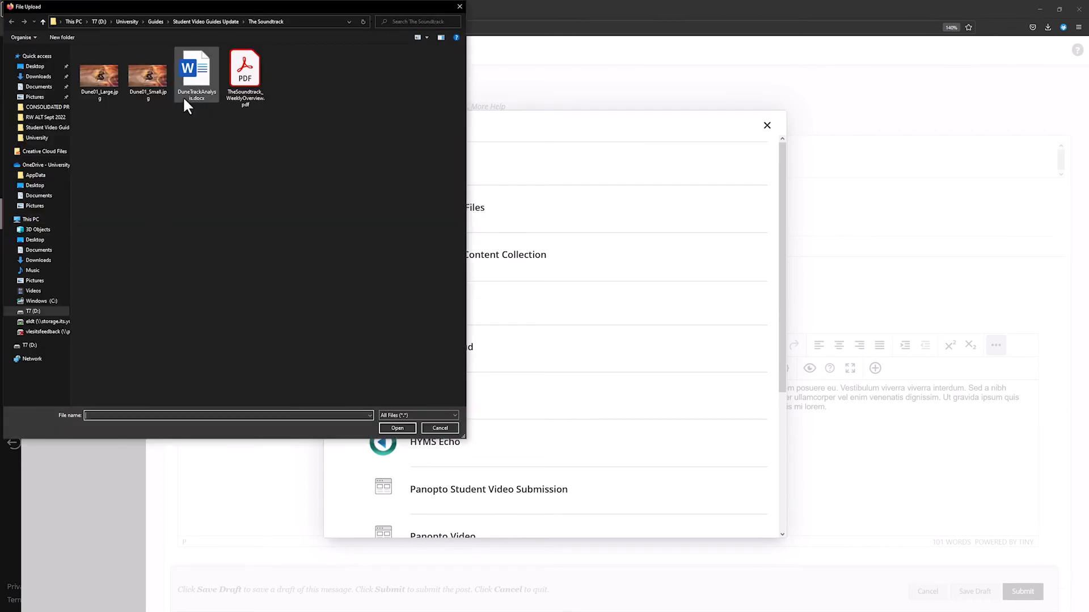
pyautogui.click(196, 69)
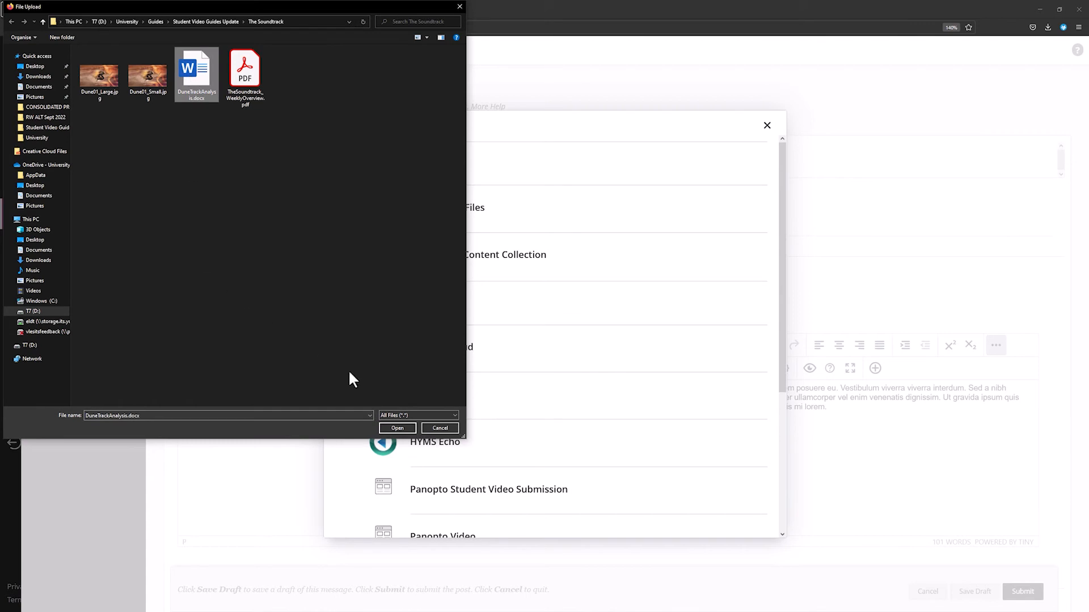
pyautogui.moveTo(397, 428)
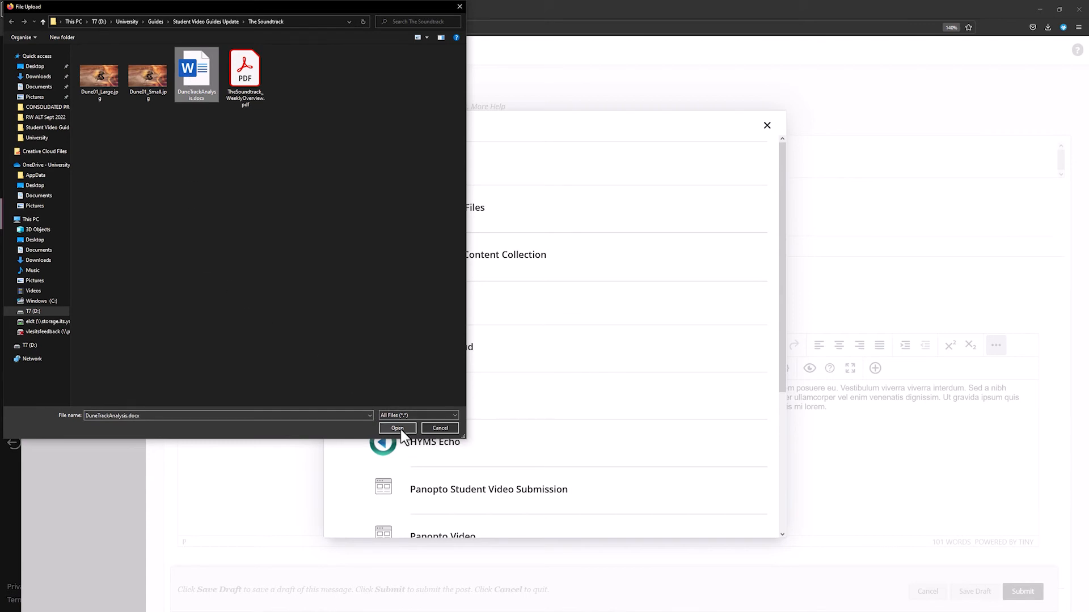
pyautogui.click(396, 427)
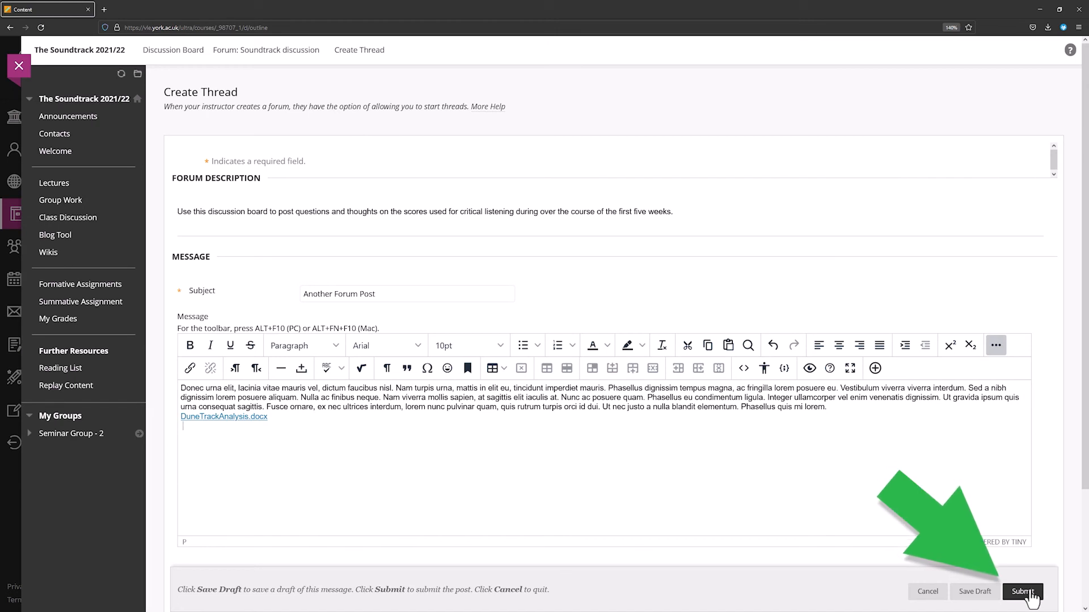
# - Submit Another Forum Post, open it, and save DuneTrackAnalysis.docx to the computer
pyautogui.click(1022, 591)
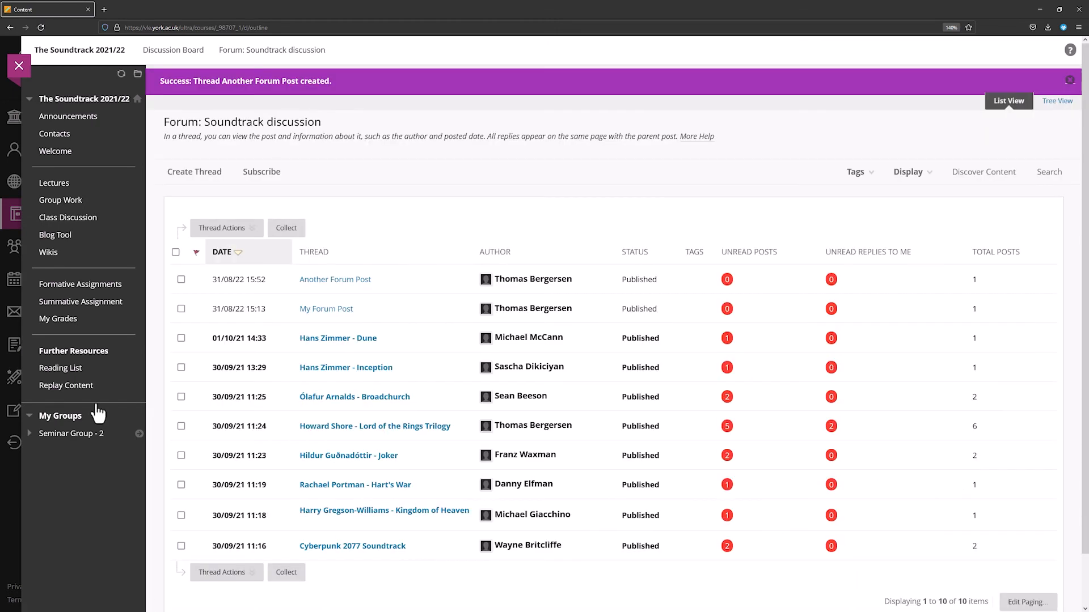
pyautogui.click(334, 279)
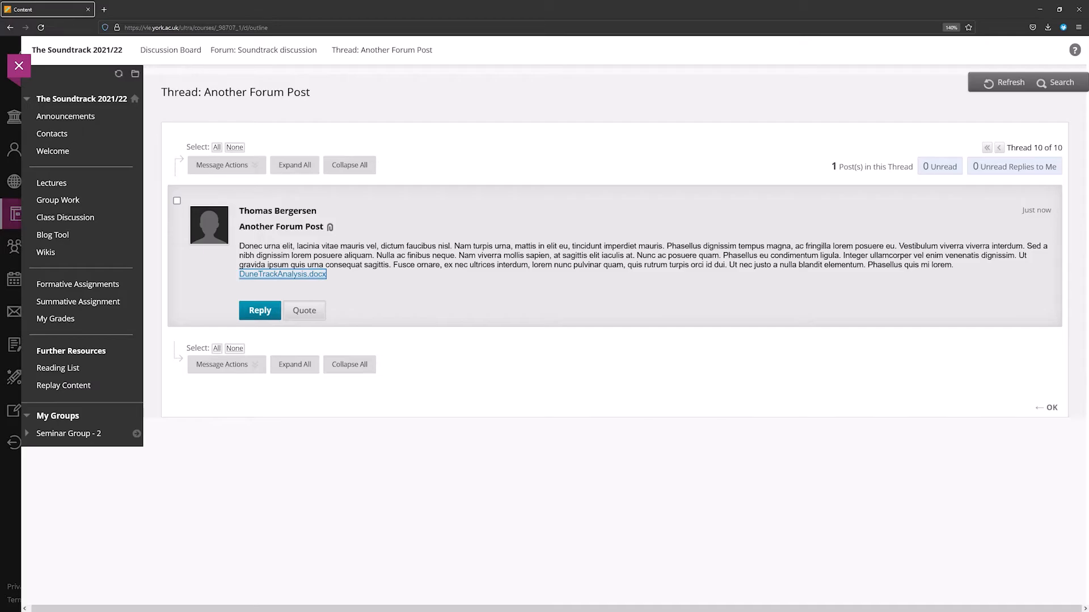
pyautogui.click(282, 274)
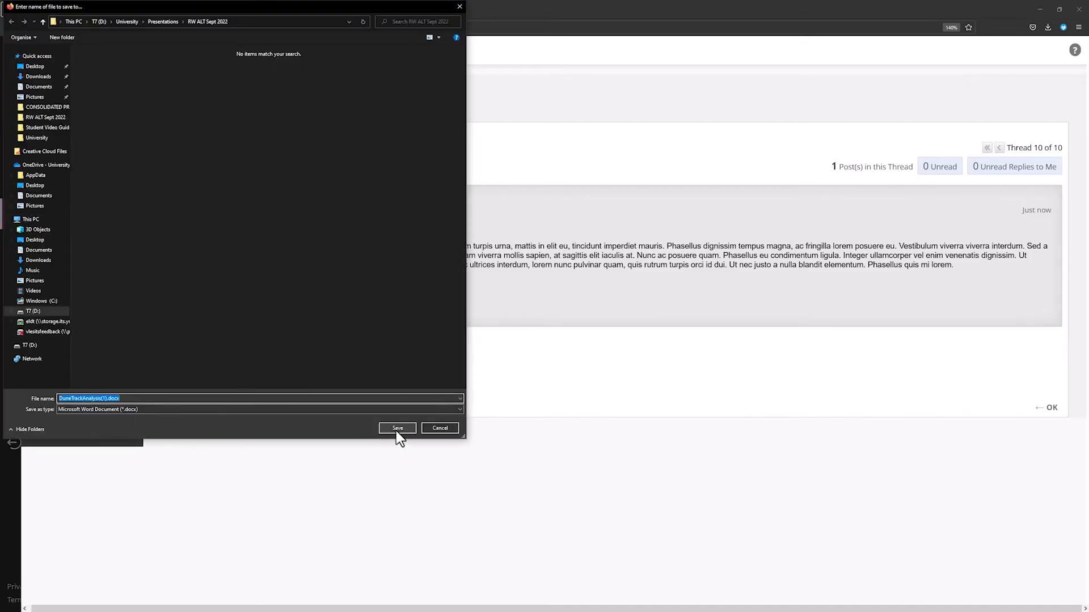
pyautogui.click(397, 427)
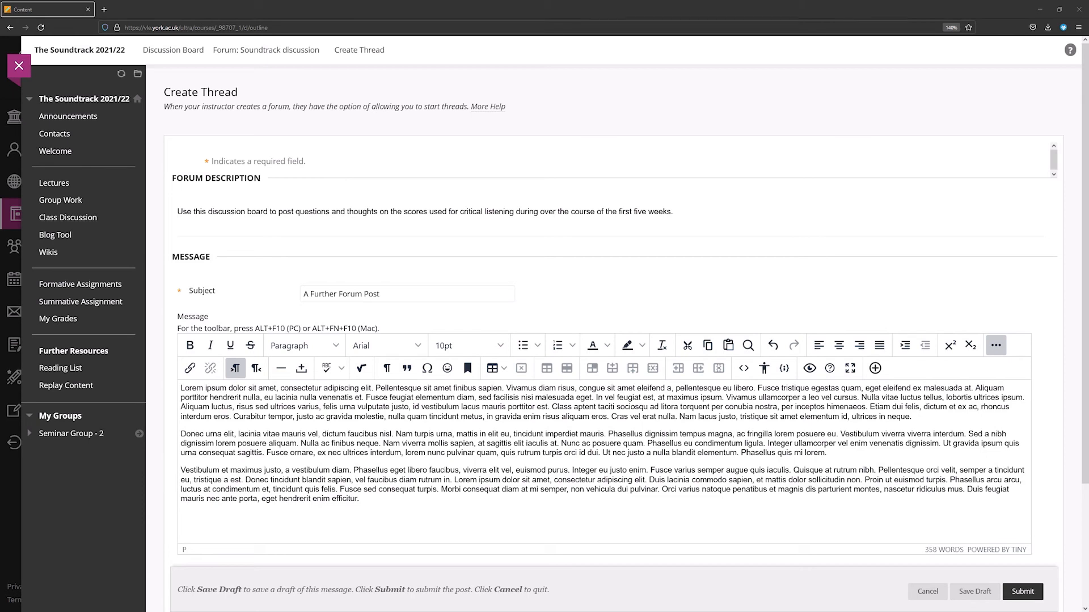
pyautogui.moveTo(163, 393)
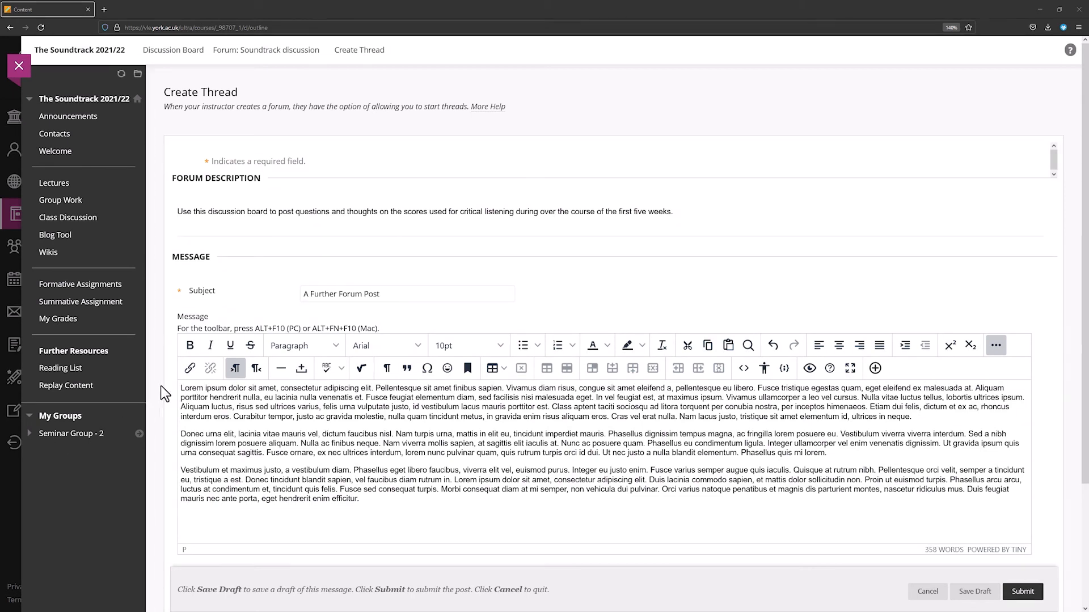
pyautogui.moveTo(35, 415)
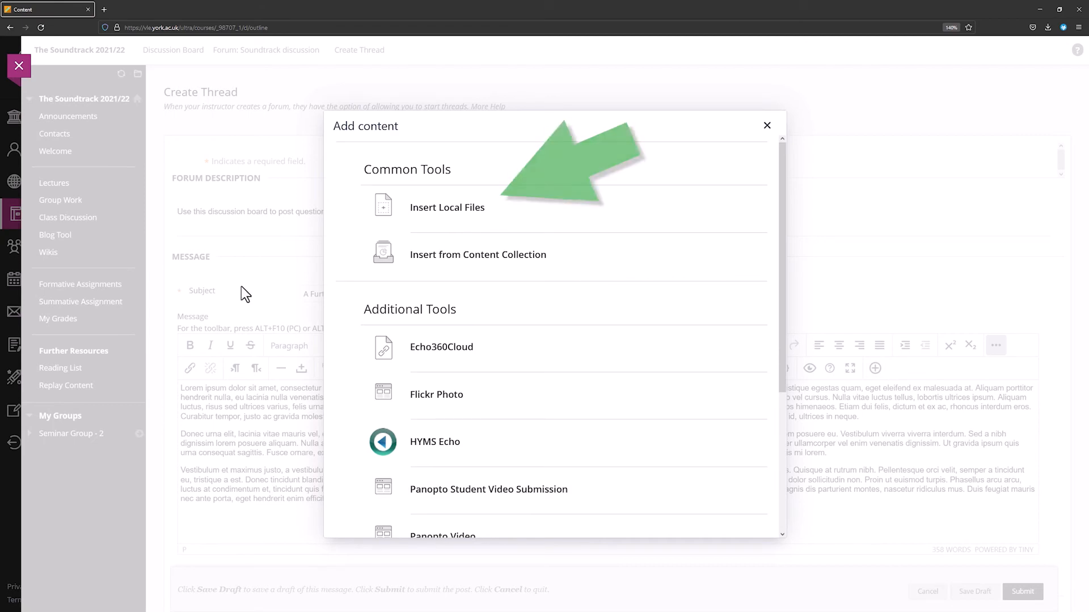
# - Choose Insert Local Files to open the file upload window for A Further Forum Post
pyautogui.click(447, 207)
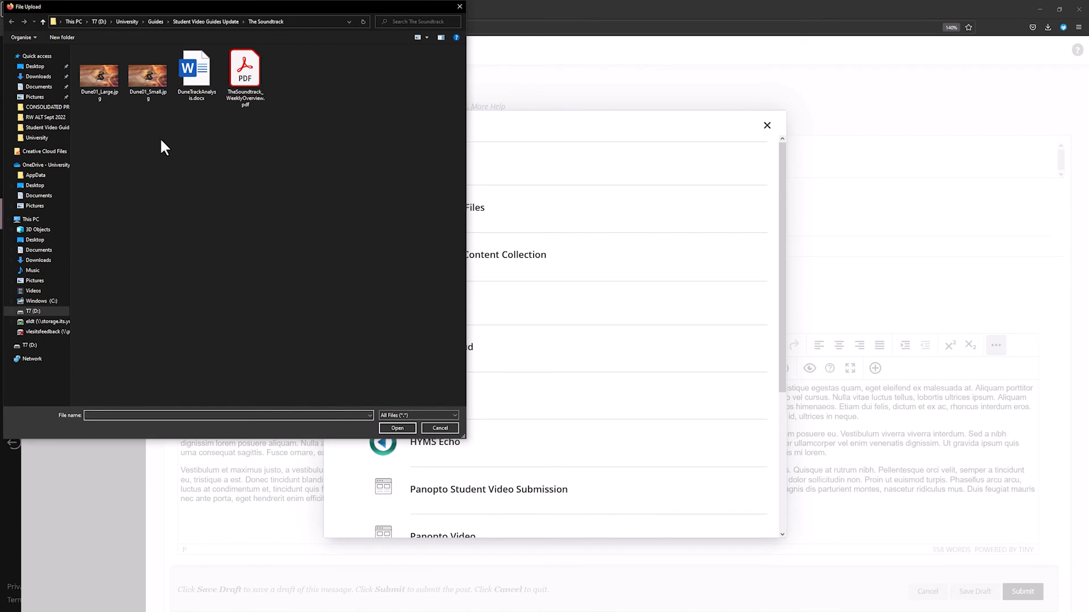
# - Embed Dune01_Small.jpg into the A Further Forum Post message
pyautogui.click(148, 69)
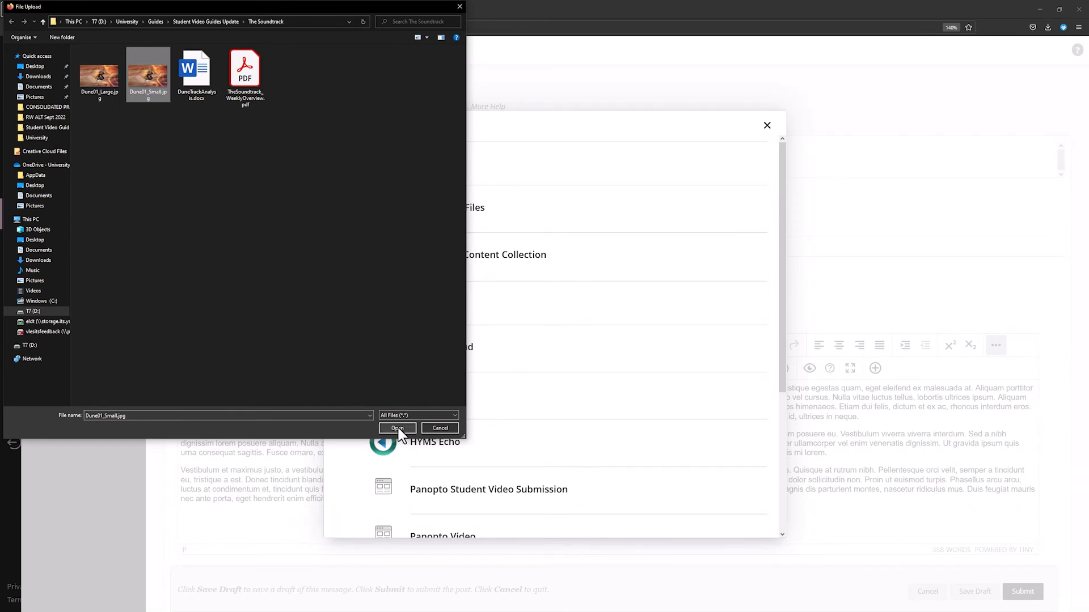
pyautogui.click(396, 427)
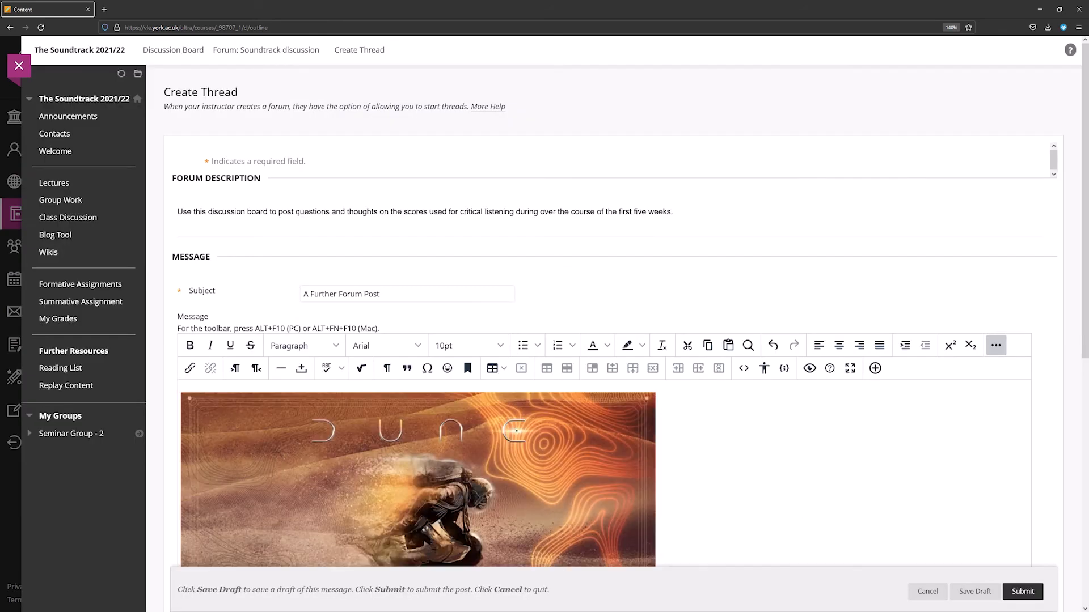
pyautogui.moveTo(1082, 275)
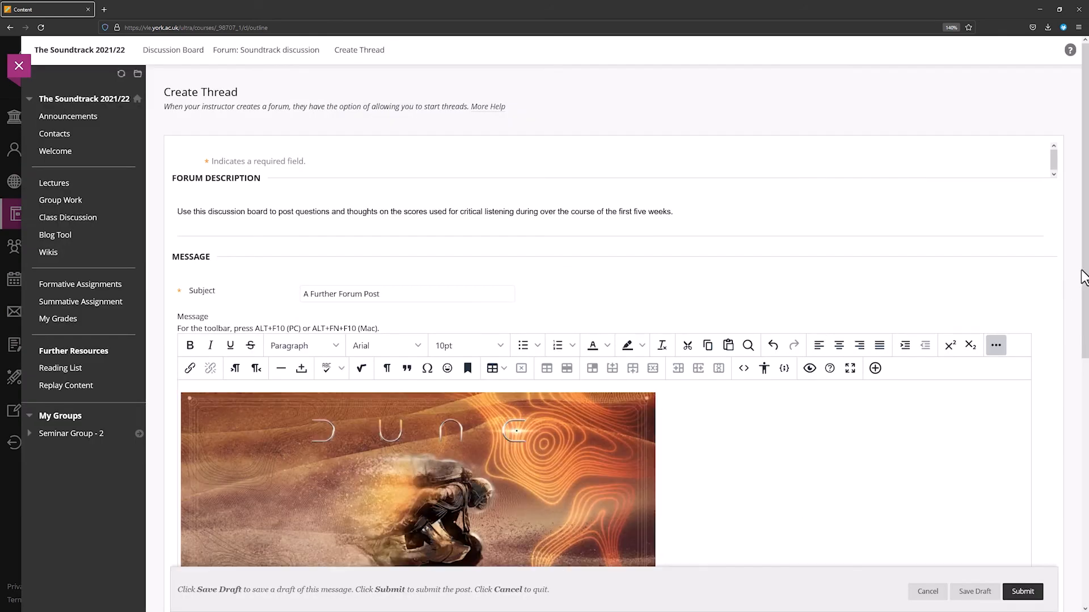
# - Select the Dune cover image to resize it and align it left
pyautogui.scroll(-3)
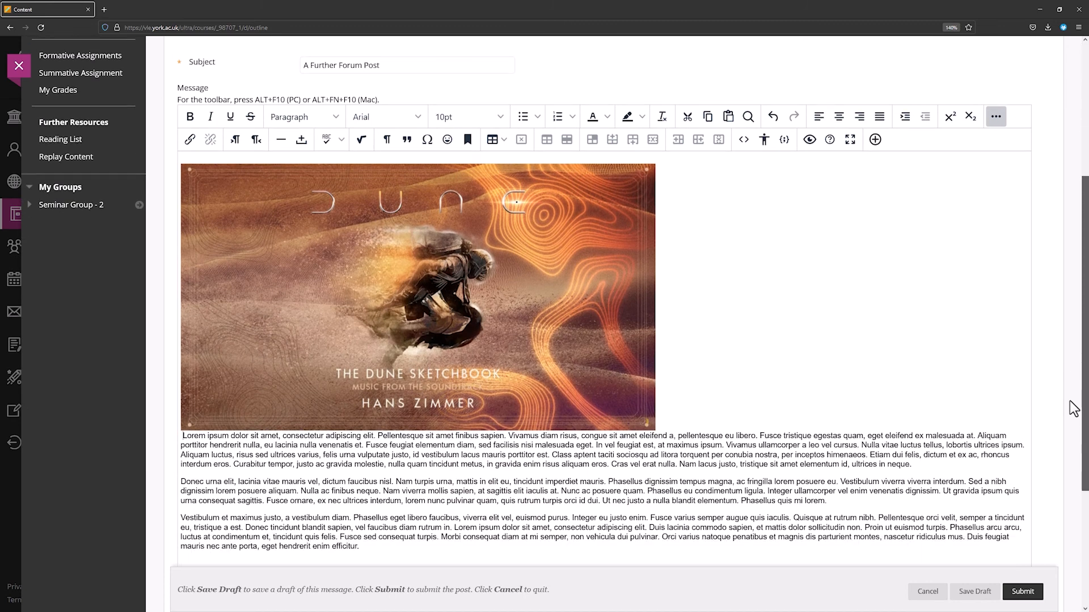
pyautogui.scroll(3)
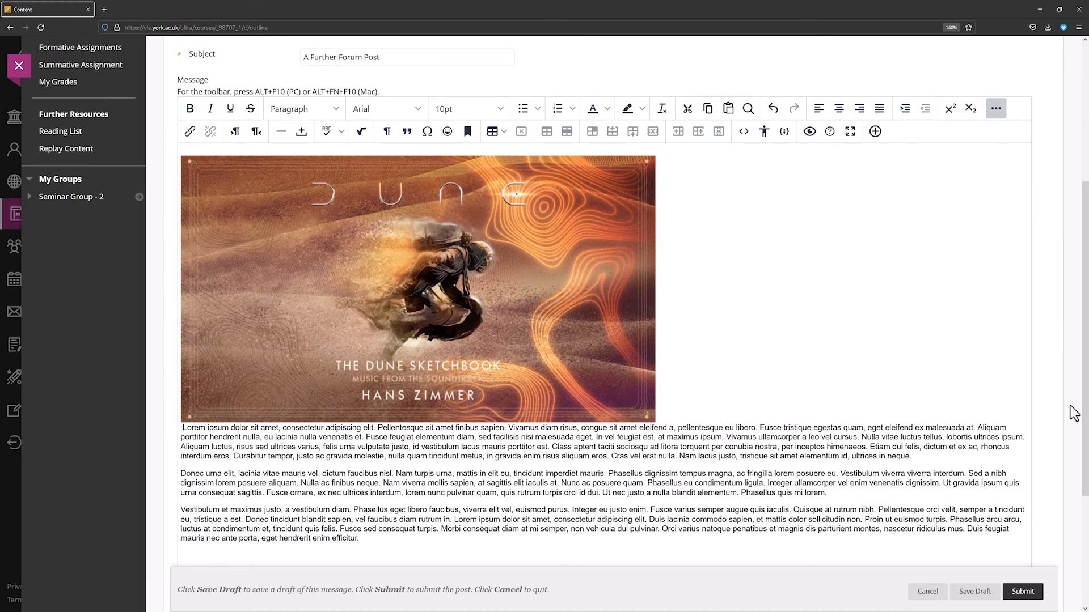
pyautogui.click(417, 288)
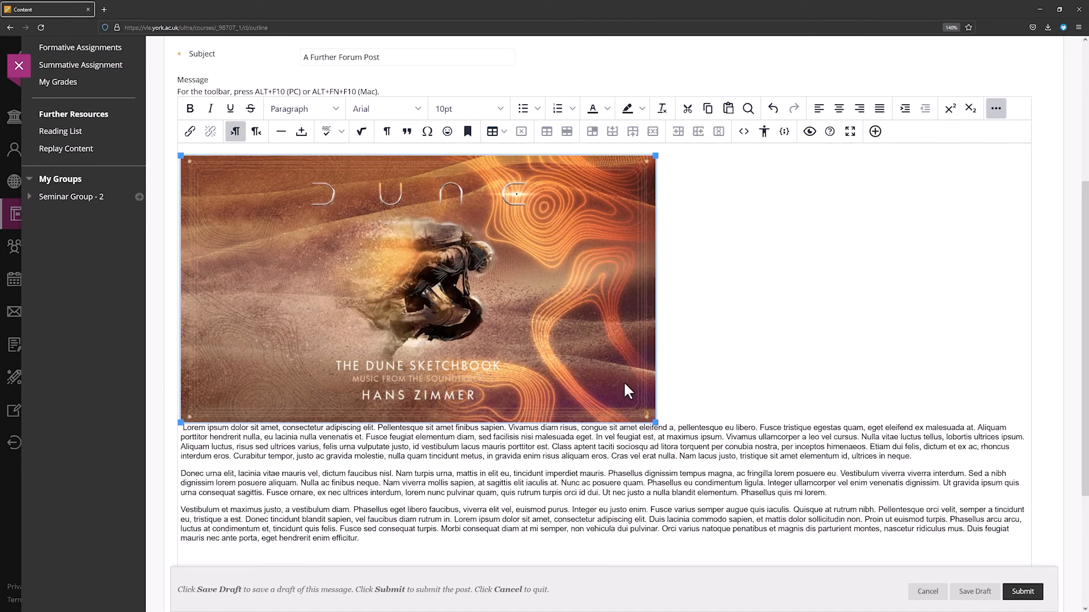
pyautogui.moveTo(655, 422)
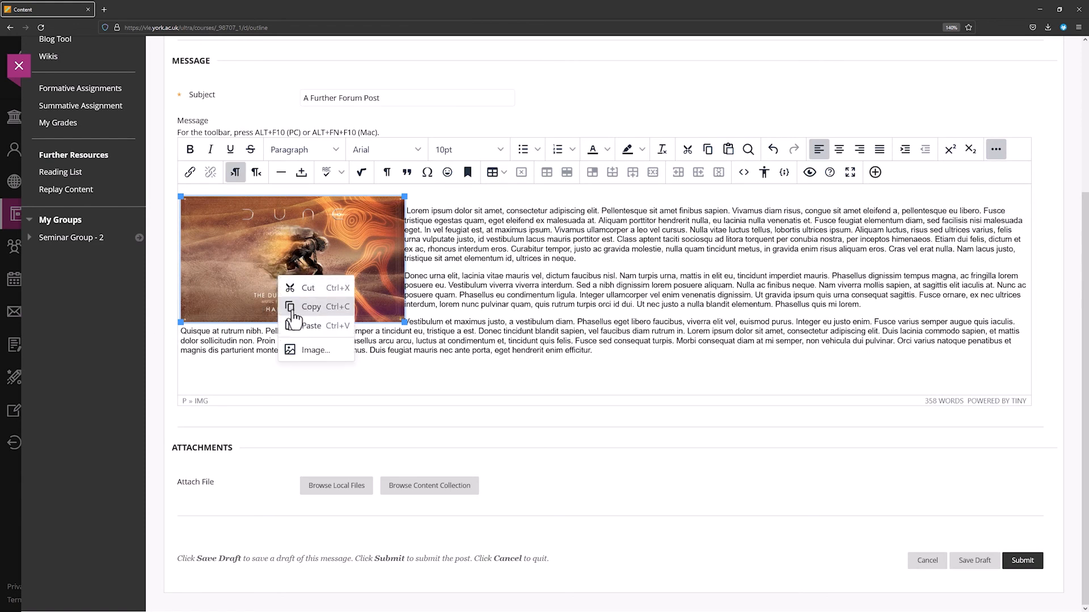
# - Give the Dune cover image the alternative description 'Alternative text here' and save
pyautogui.click(313, 350)
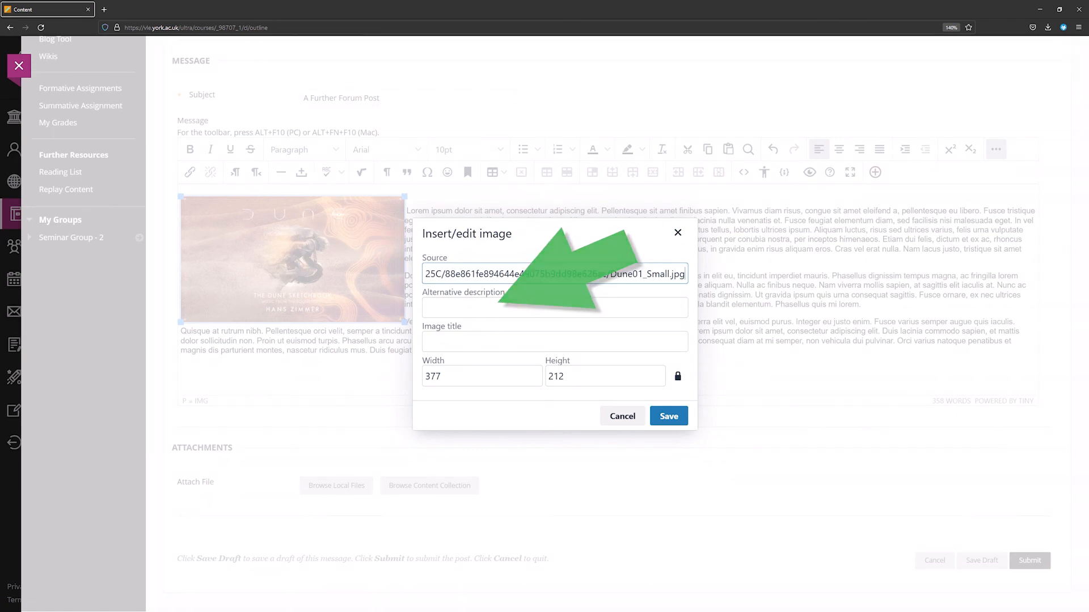
pyautogui.write('Alternative')
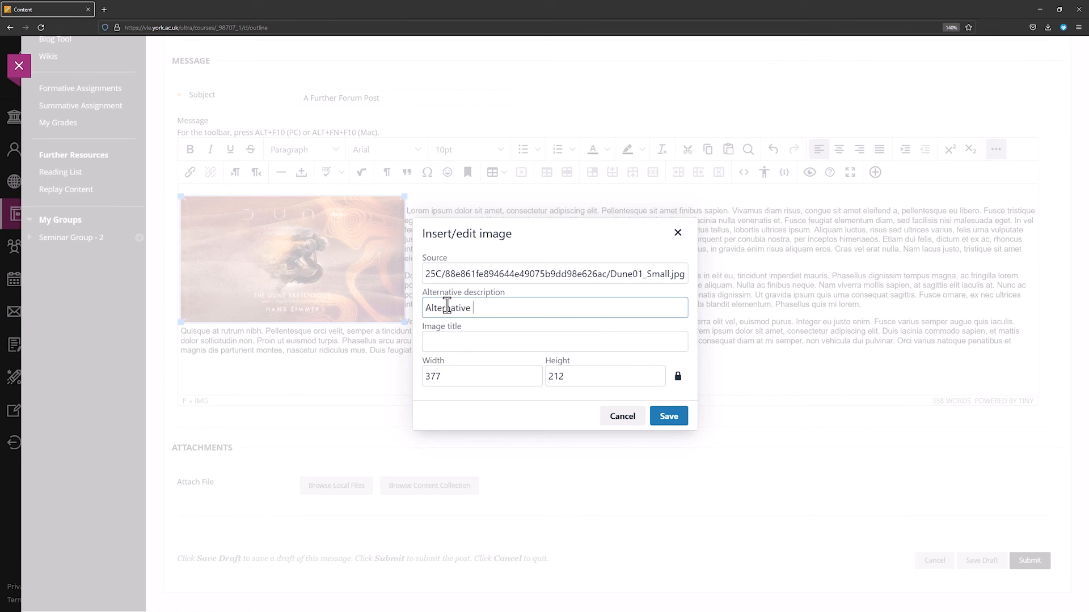
pyautogui.write('text here')
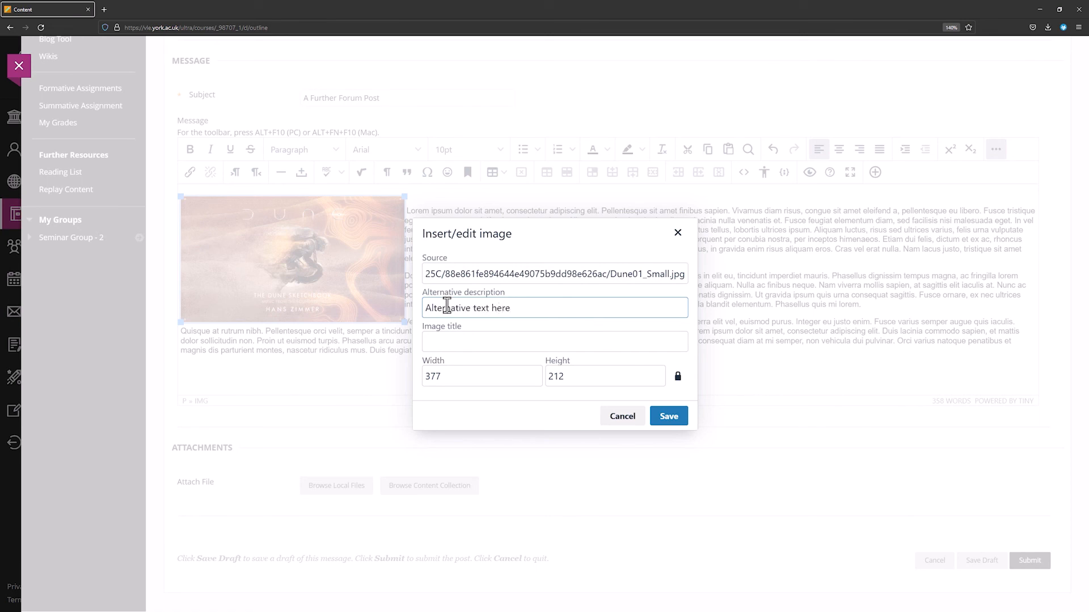
pyautogui.click(668, 416)
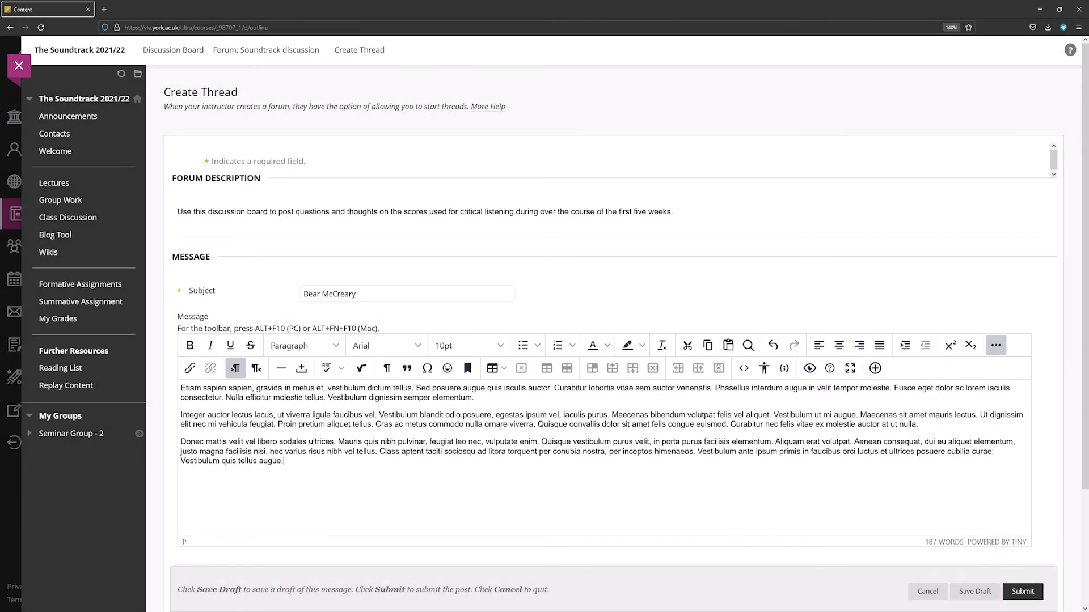
pyautogui.moveTo(332, 466)
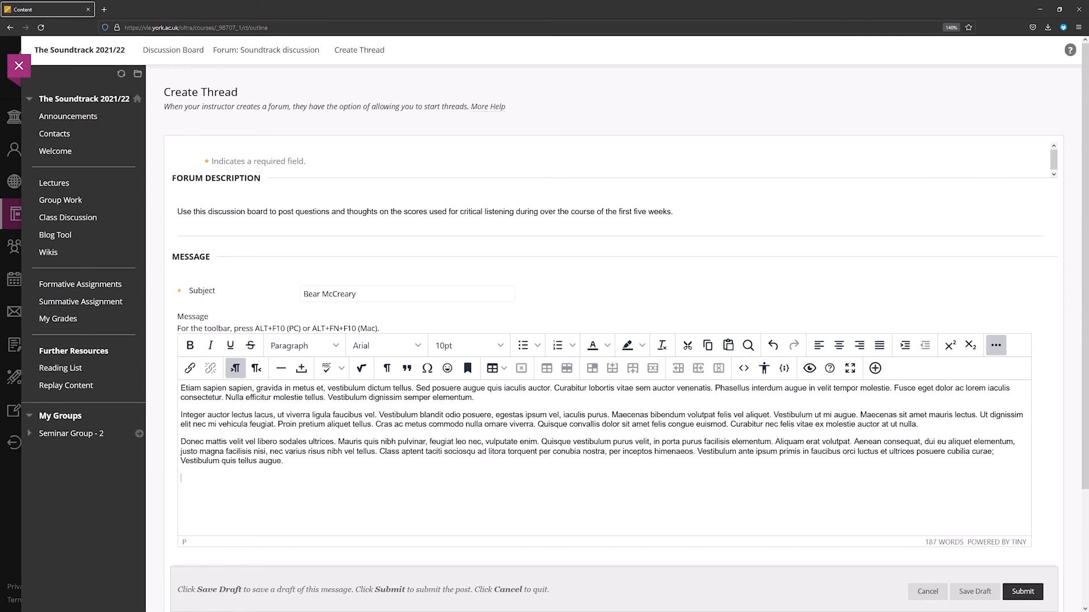
# - Choose YouTube Video from the Add Content list at the end of the Bear McCreary message
pyautogui.click(875, 368)
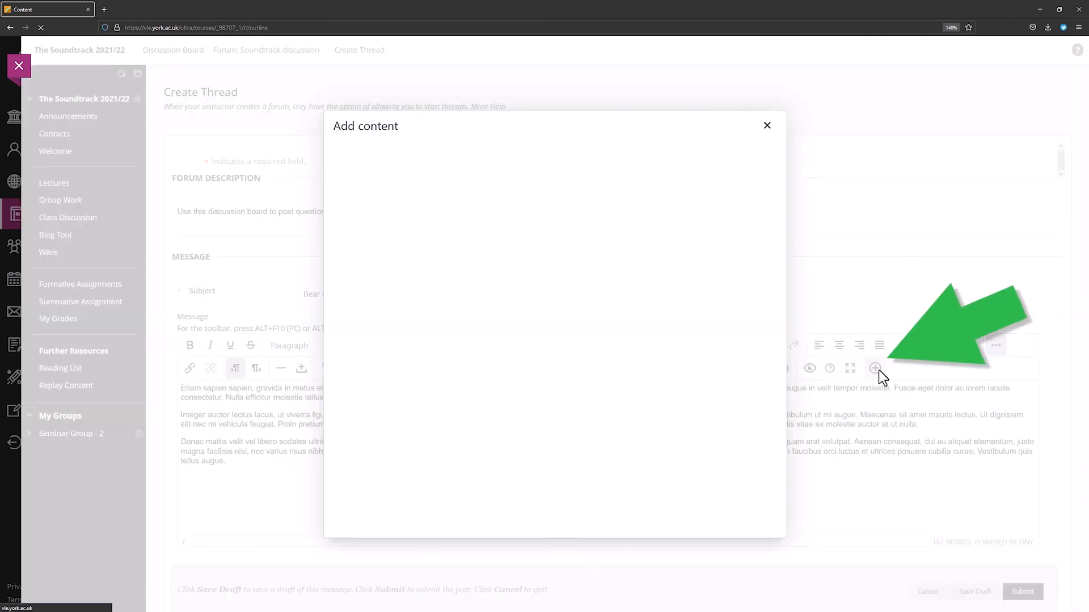
pyautogui.click(875, 368)
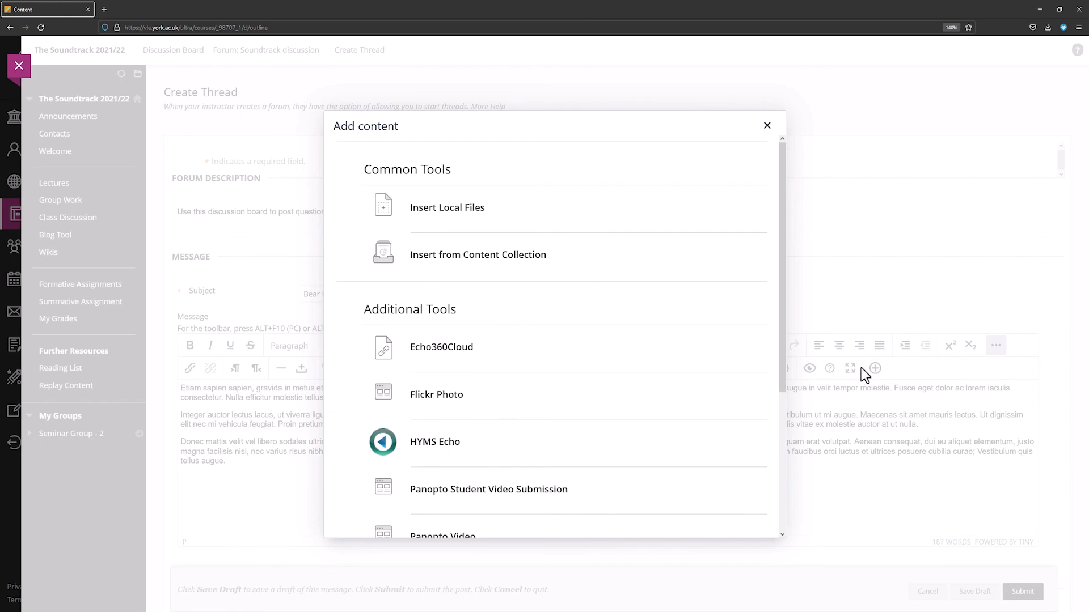
pyautogui.scroll(-3)
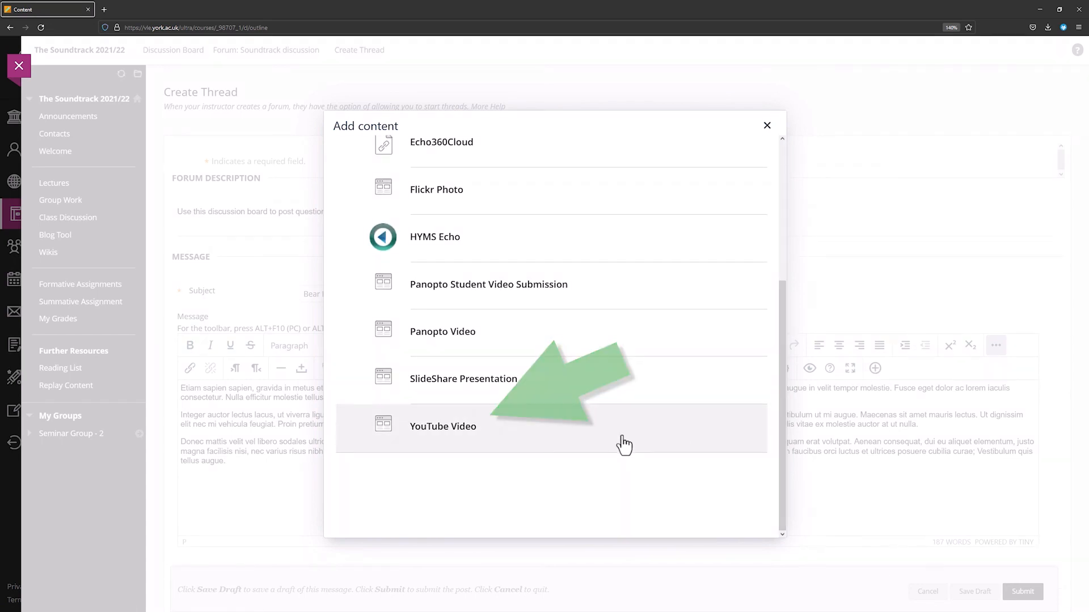
pyautogui.click(443, 426)
pyautogui.write('G')
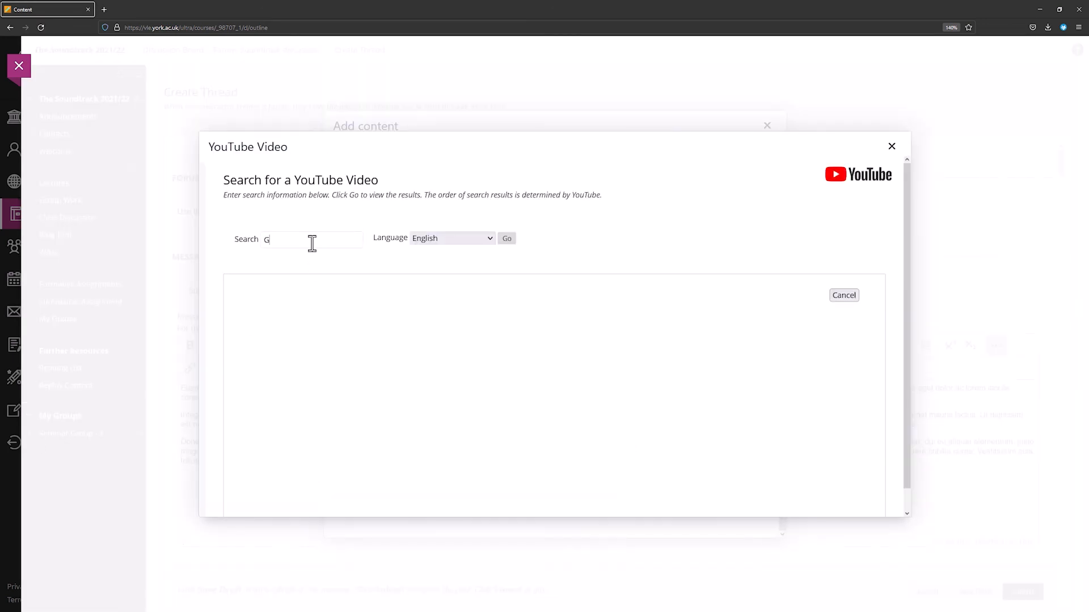
# - Search YouTube for 'Galadriel Bear McCreary' and select the first result
pyautogui.write('aladriel Bea')
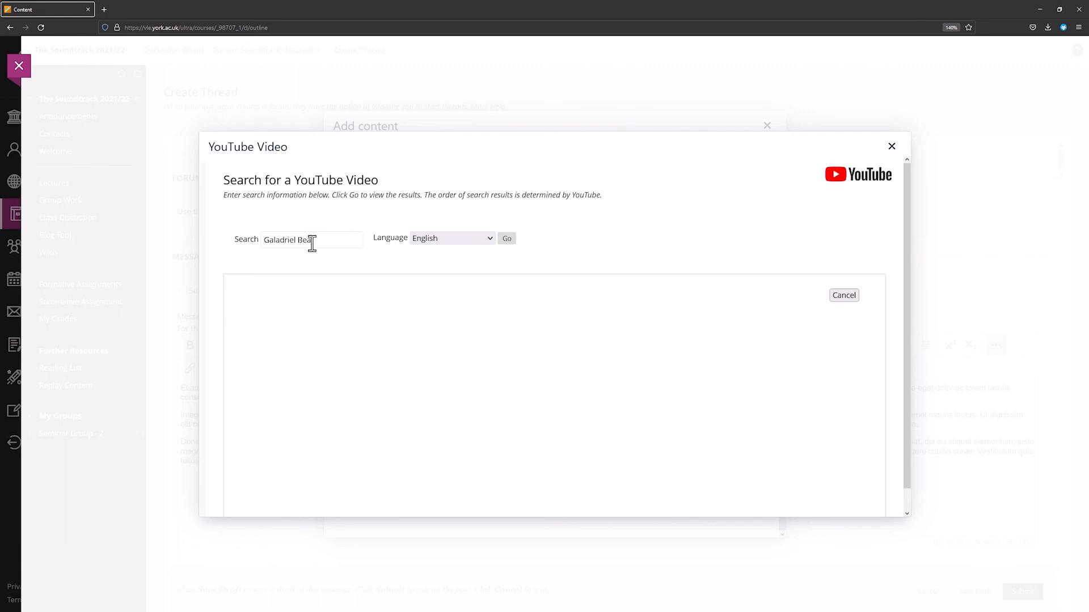
pyautogui.write('r McCreary')
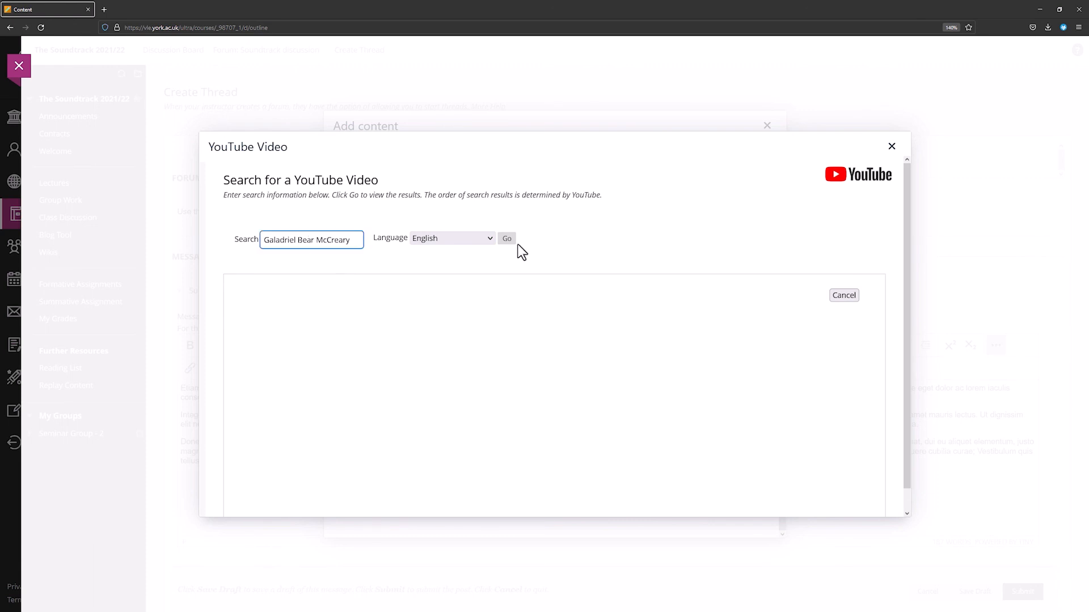
pyautogui.click(506, 239)
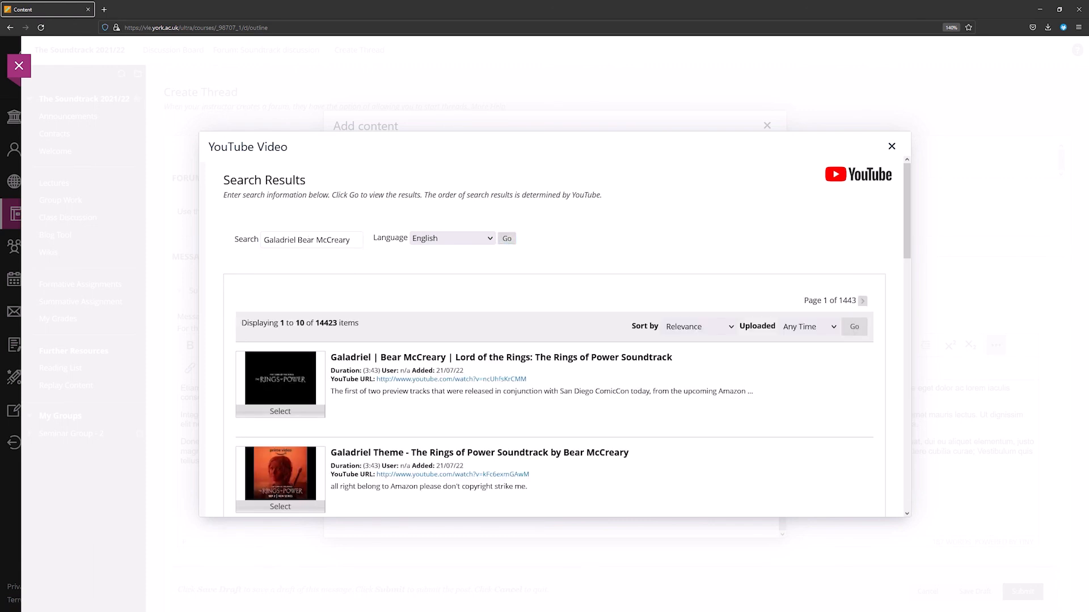
pyautogui.scroll(-3)
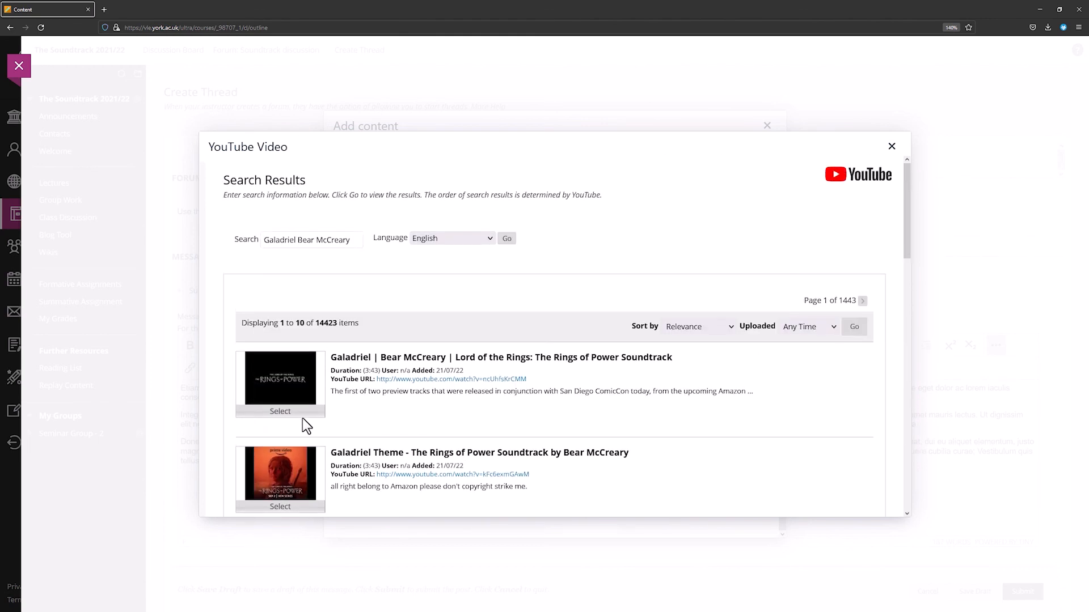
pyautogui.click(280, 411)
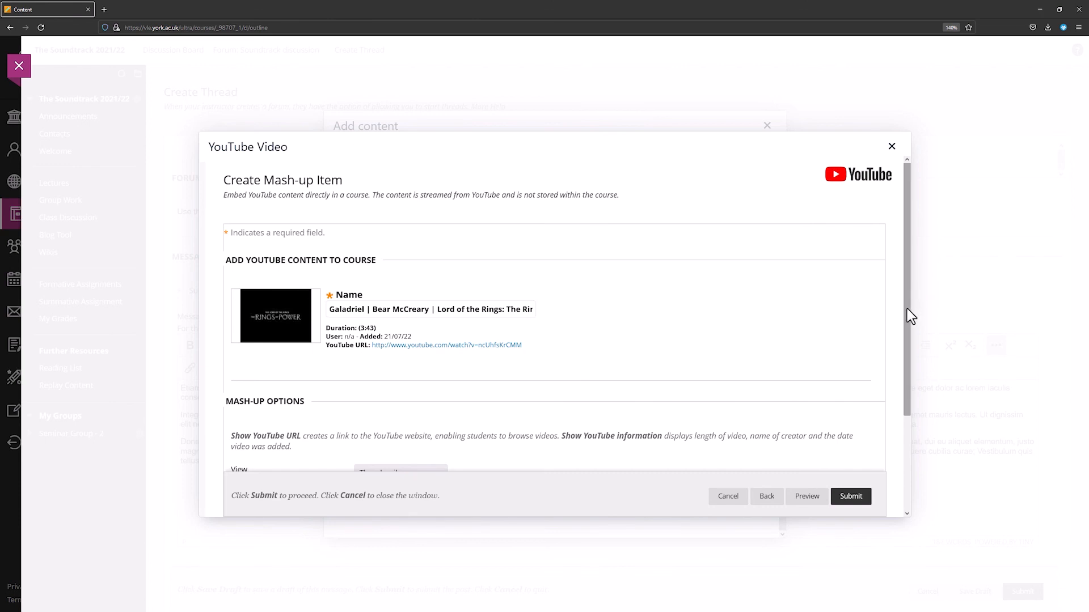
# - Insert the video as Embed Video with YouTube information set to No, then submit the thread
pyautogui.scroll(-3)
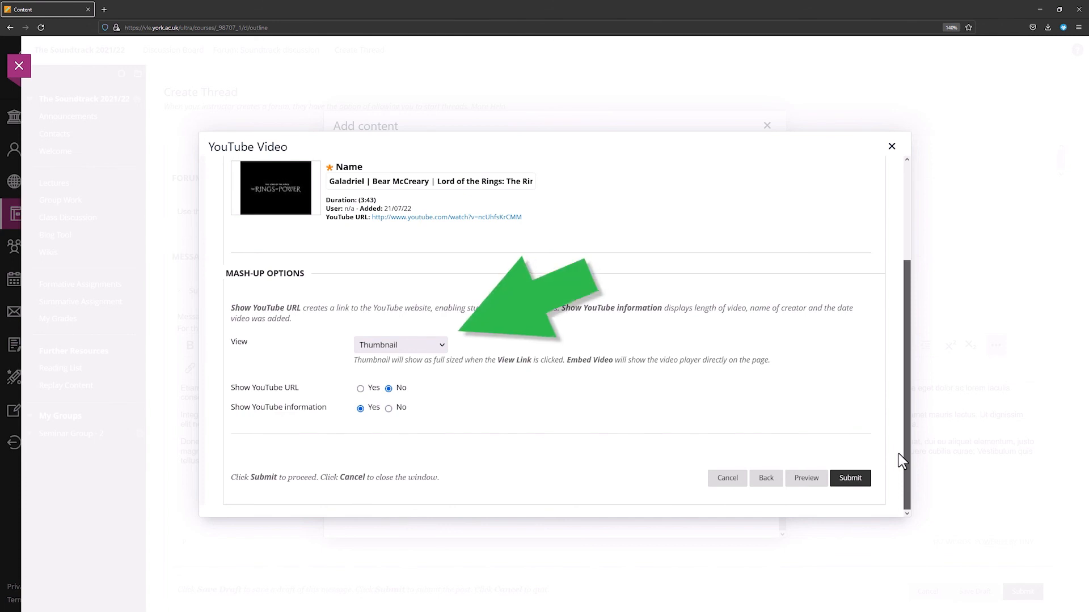
pyautogui.click(399, 344)
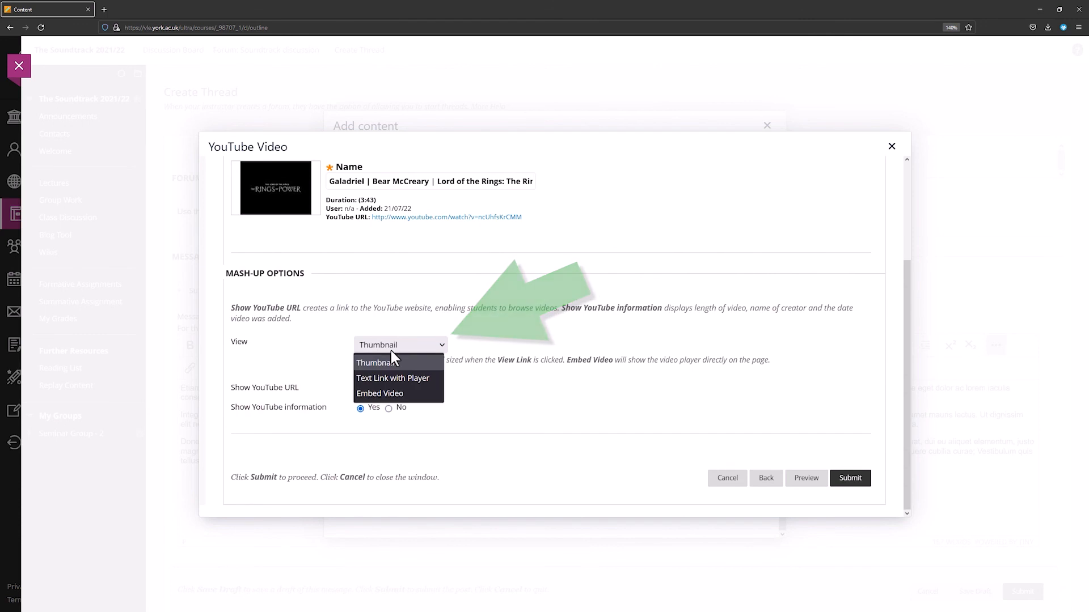
pyautogui.click(380, 393)
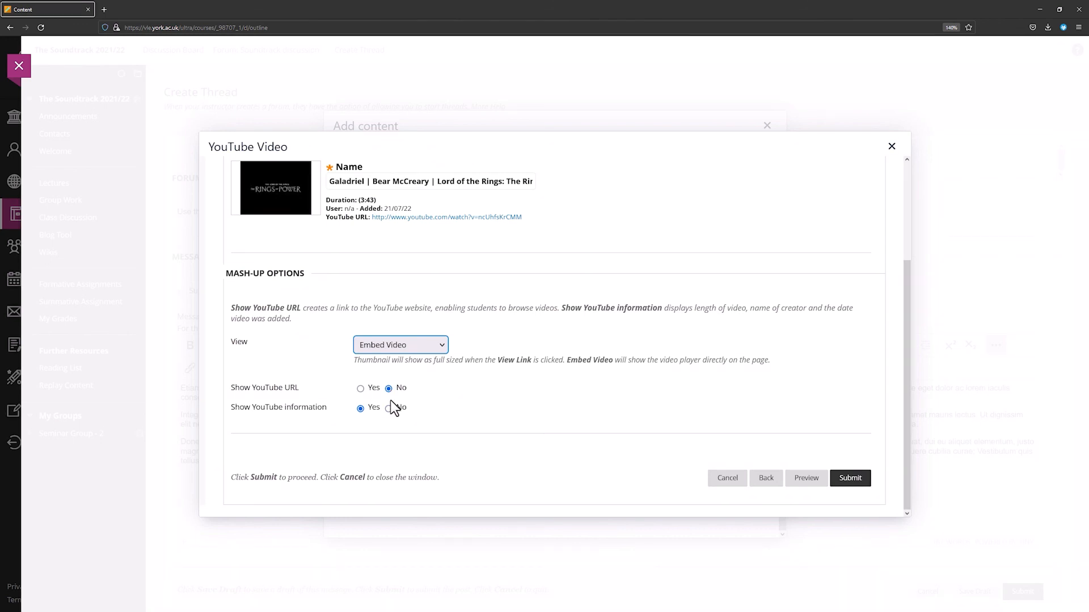
pyautogui.click(389, 407)
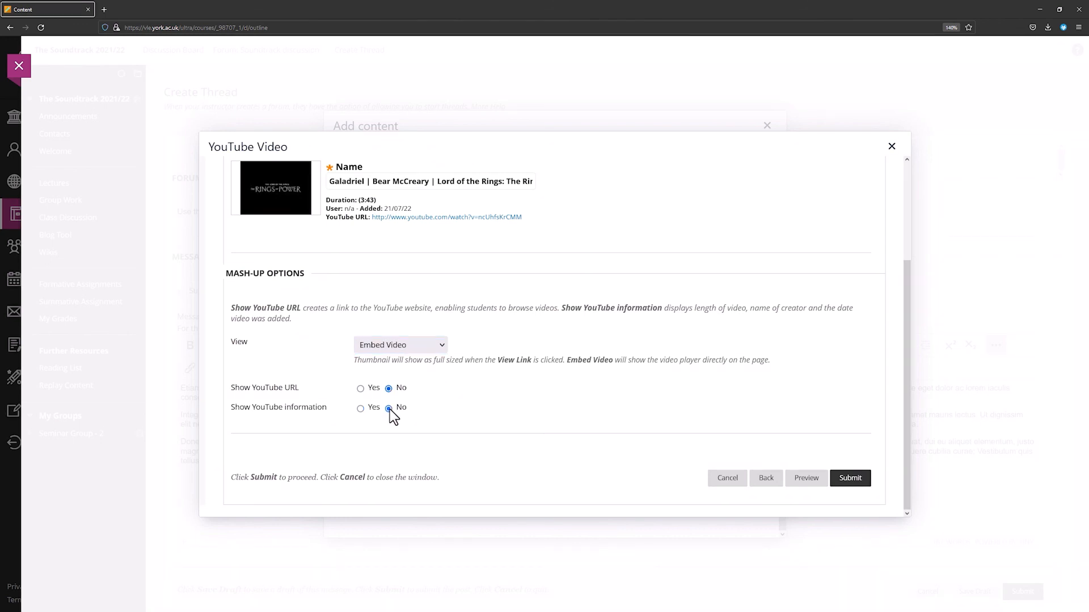
pyautogui.moveTo(882, 472)
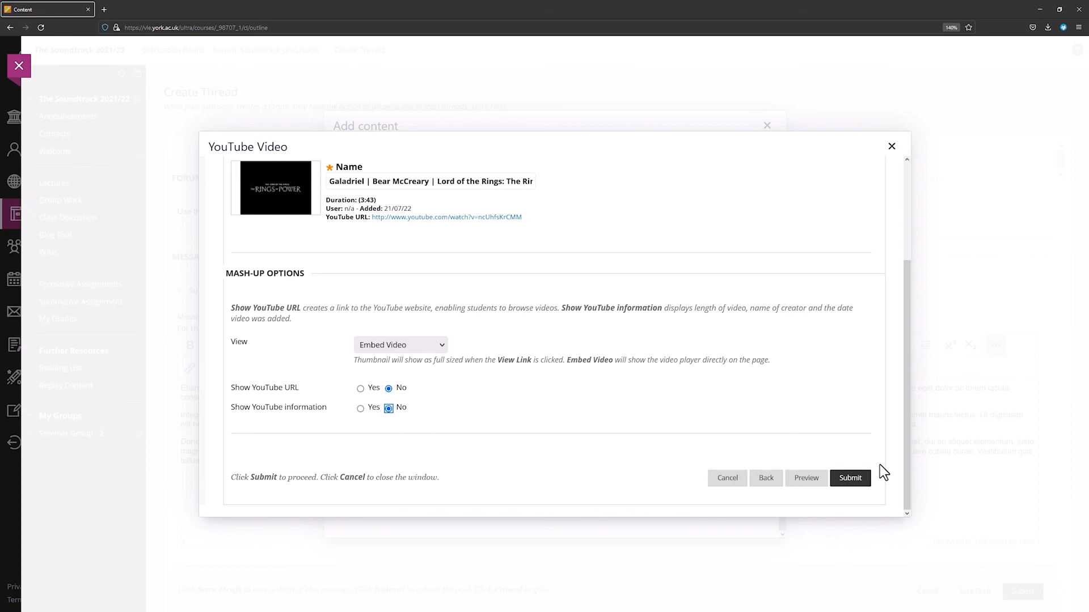
pyautogui.click(850, 478)
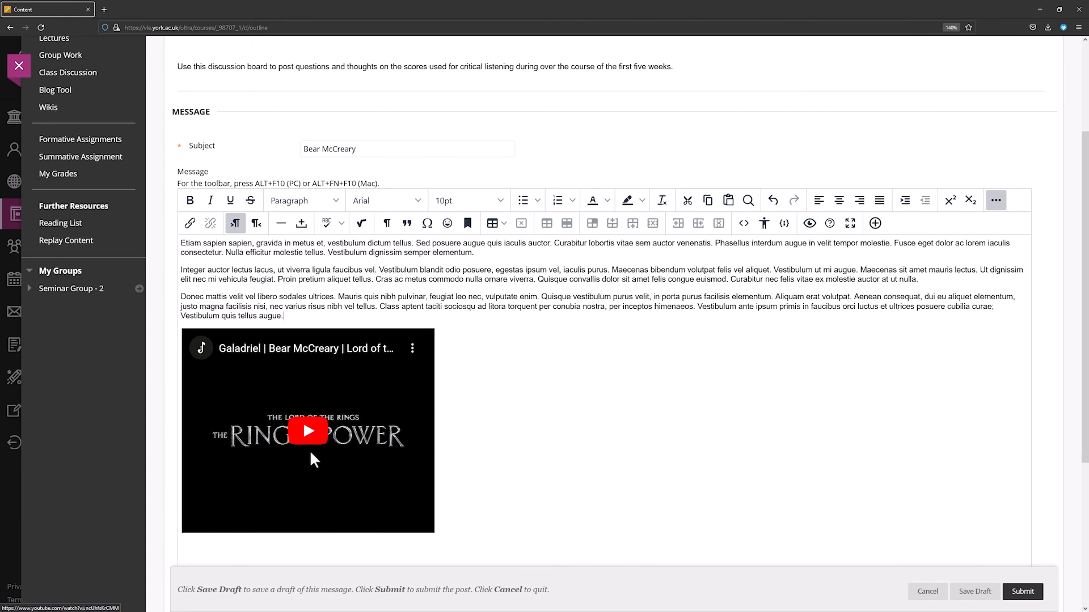
pyautogui.click(1021, 591)
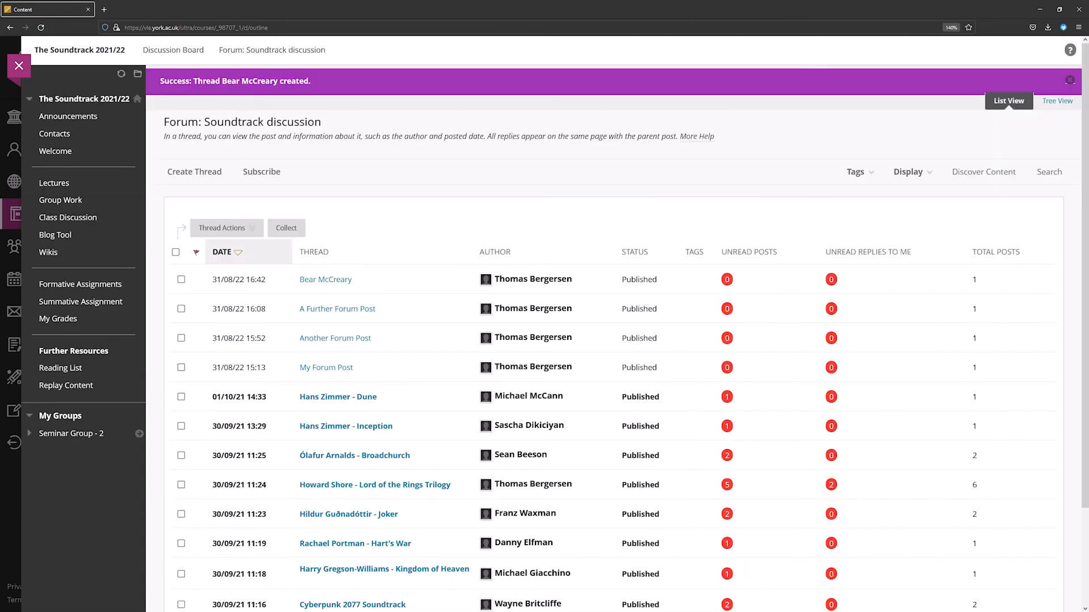